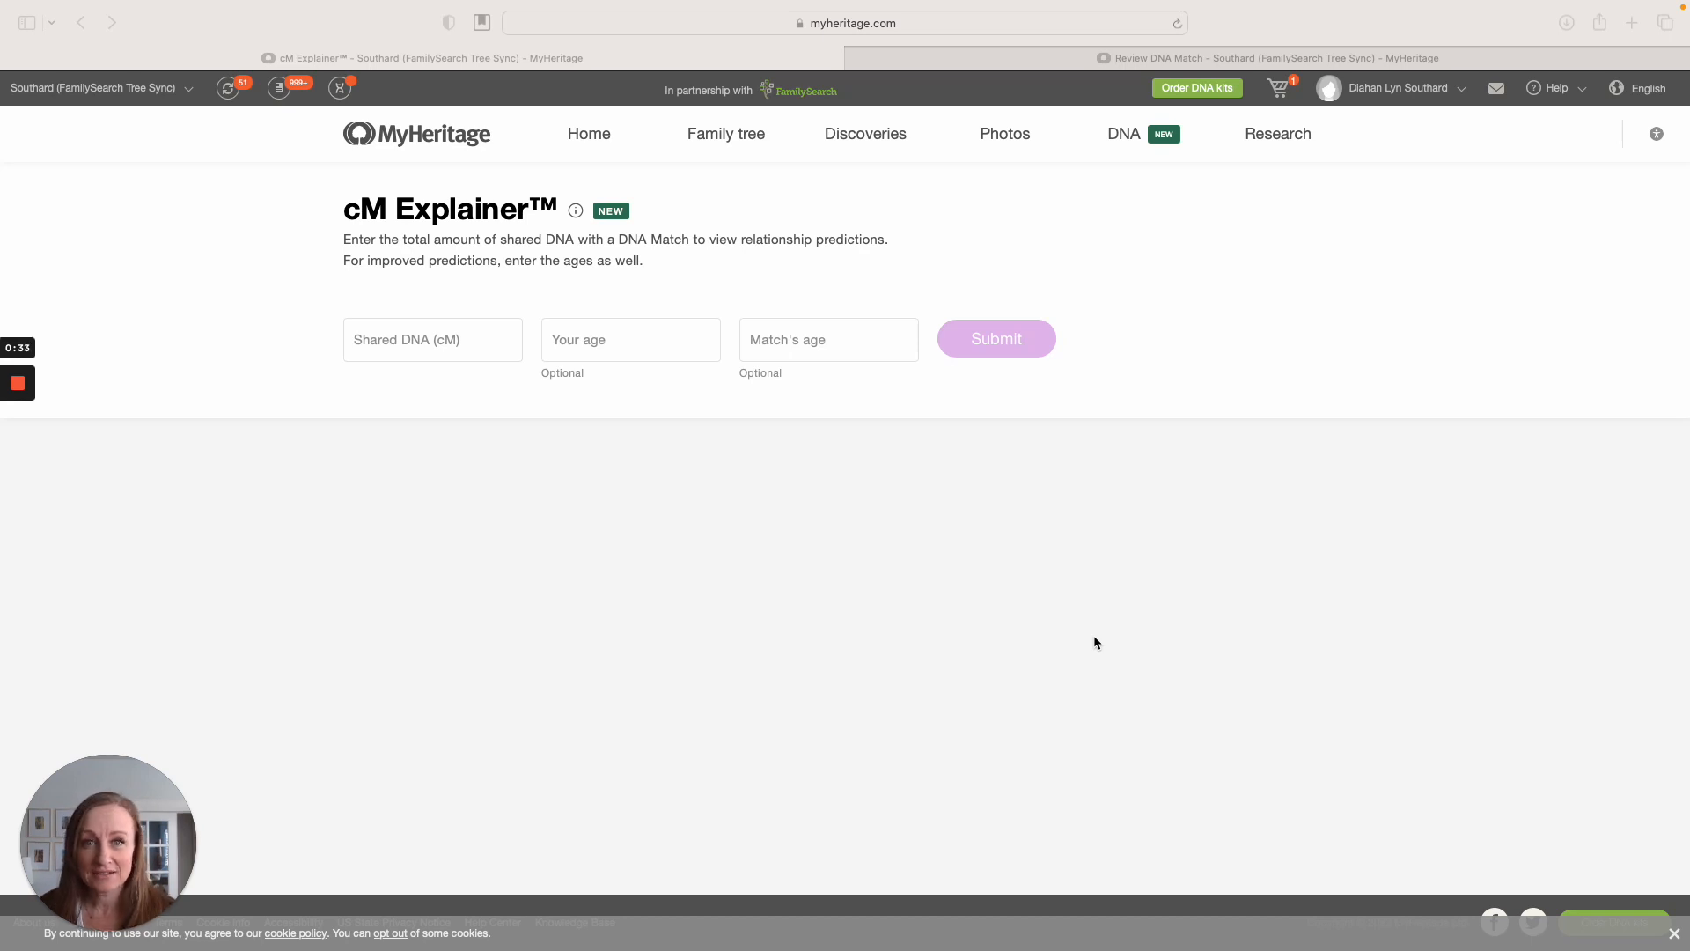
Reach the cM Explainer tool from the DNA tools overview
click(1123, 134)
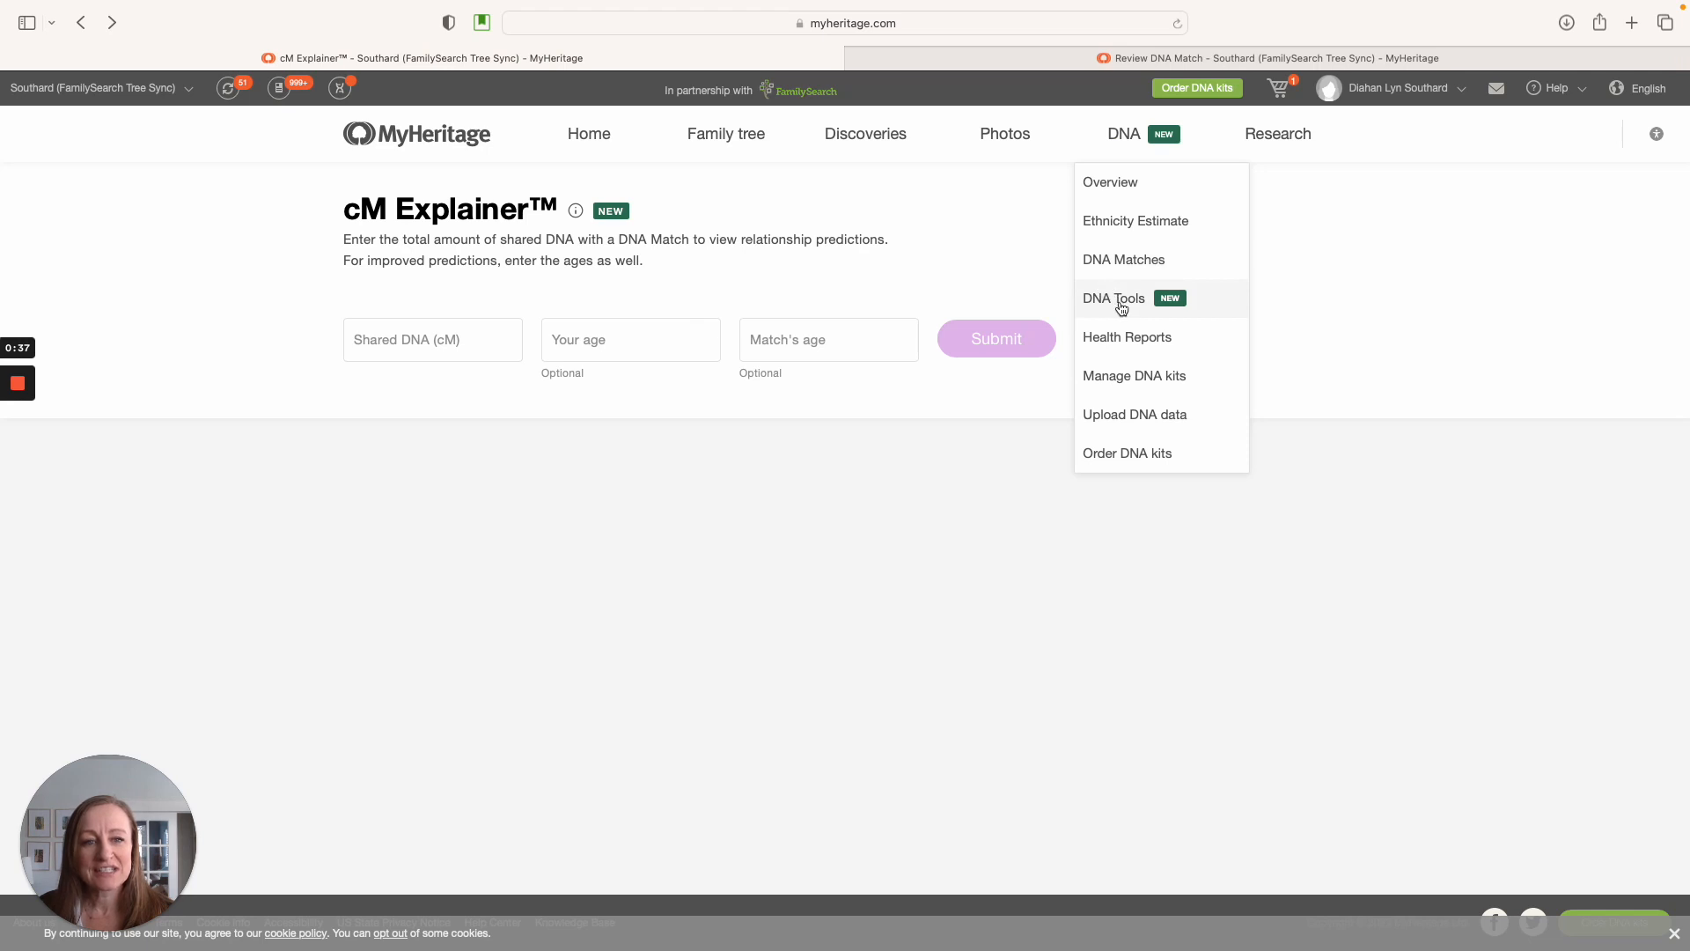
click(1113, 299)
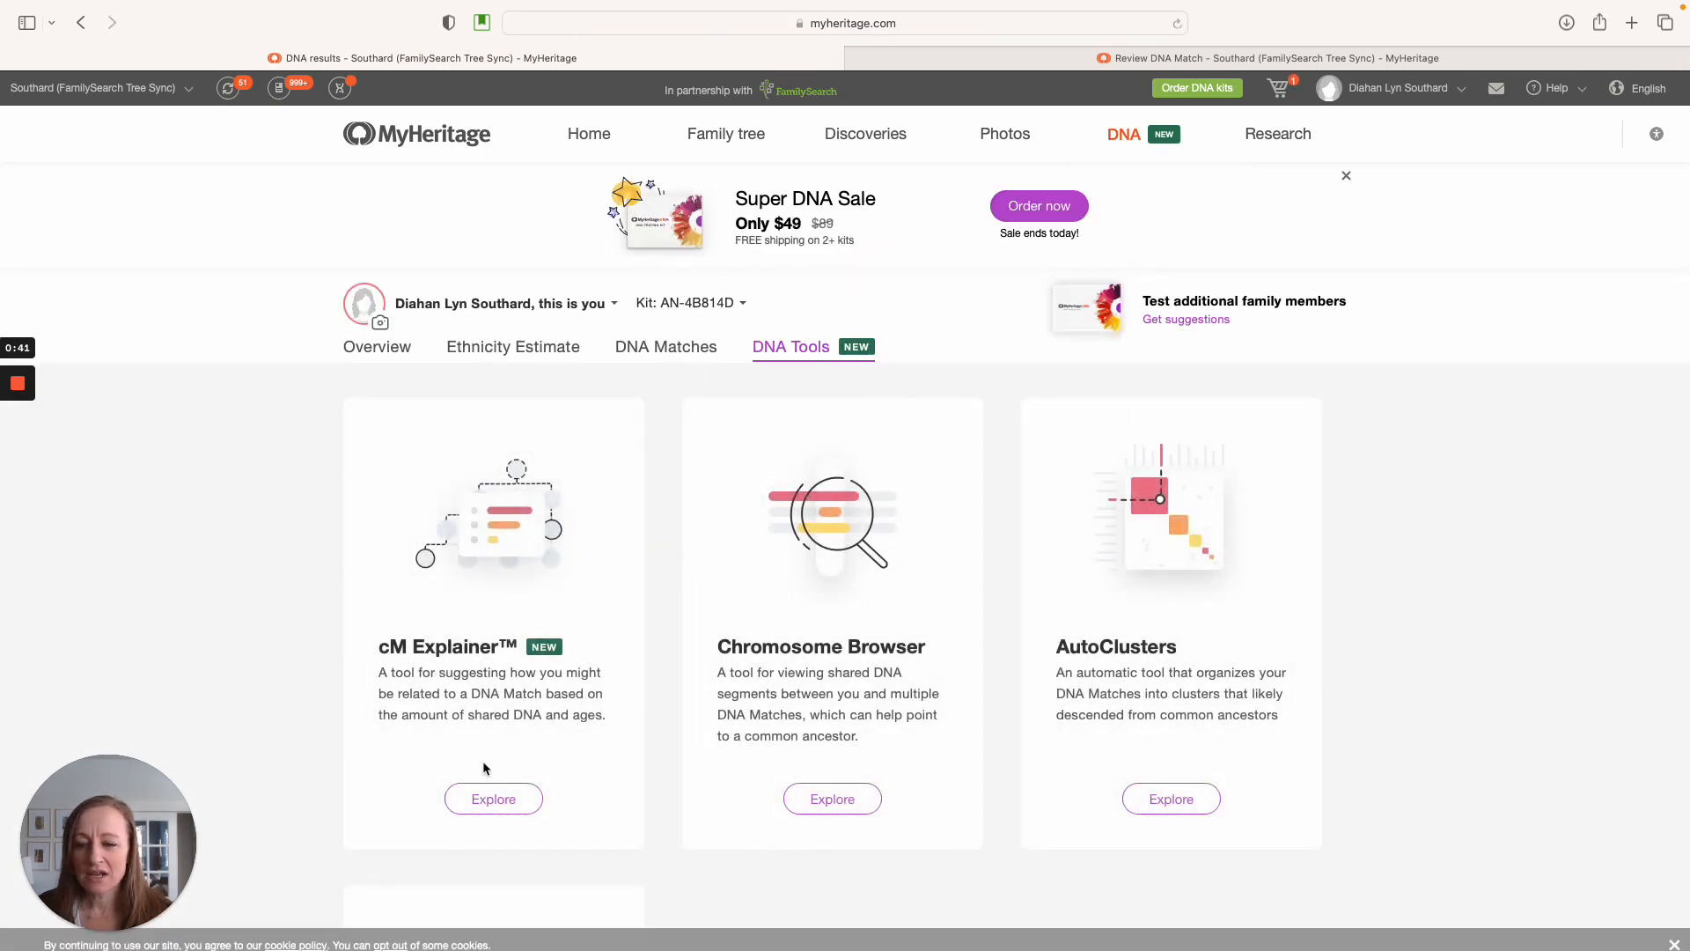
click(493, 799)
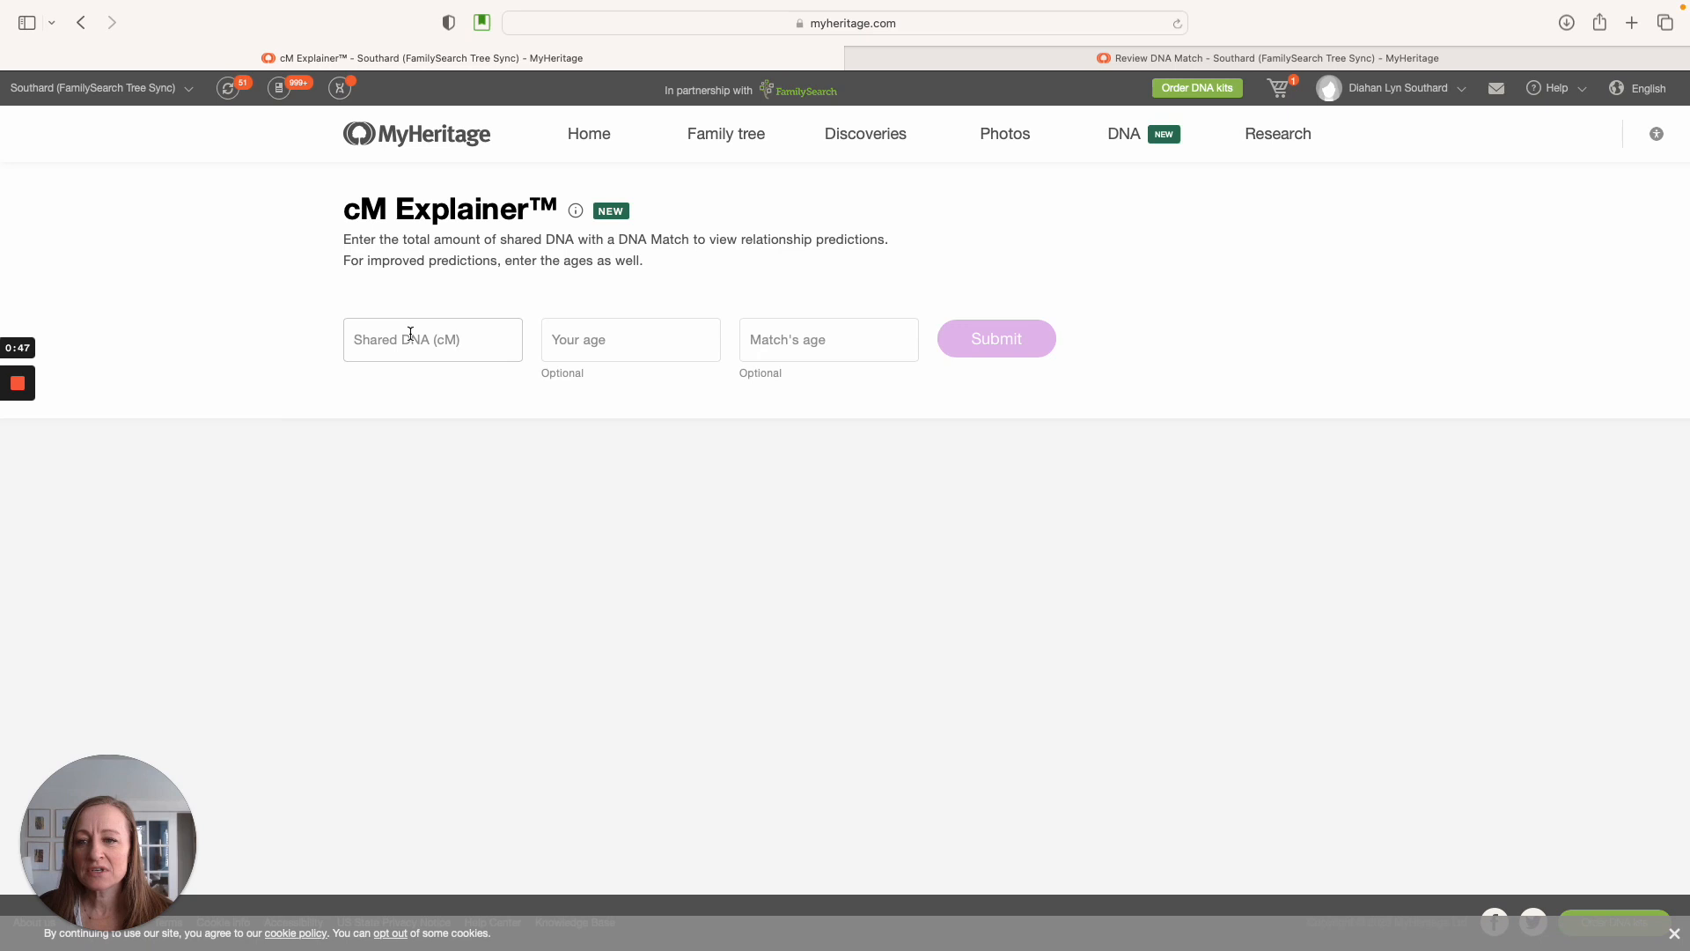
Enter 79 cM shared DNA, your age 45 and the match's age 70
click(433, 338)
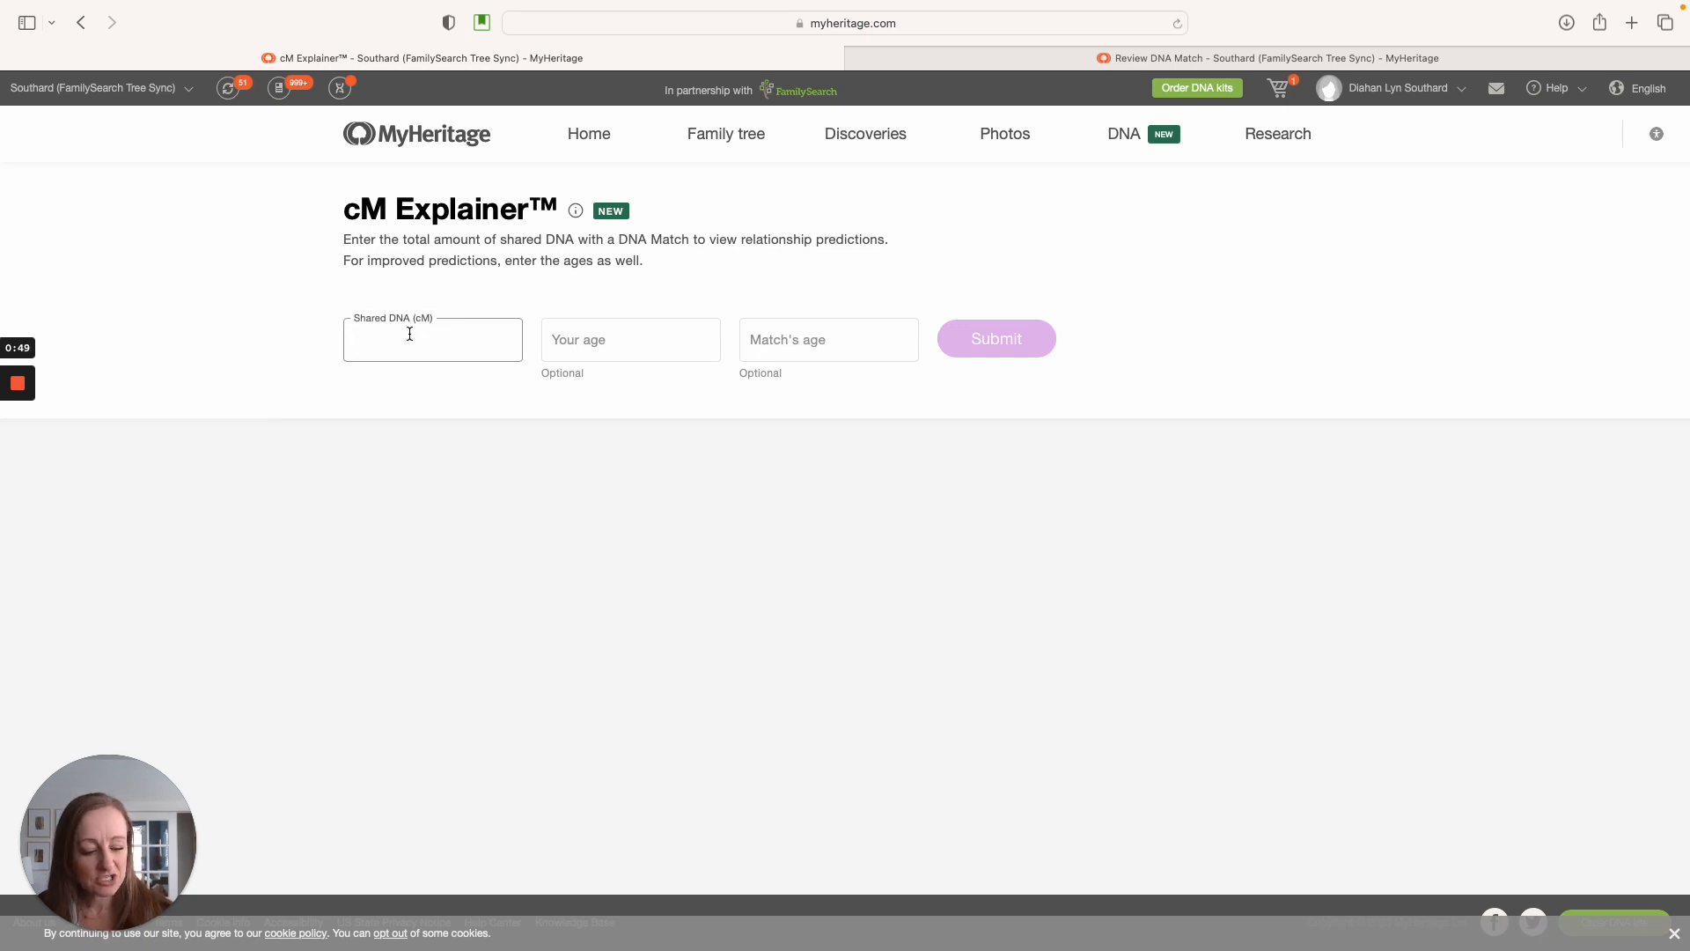
text(79)
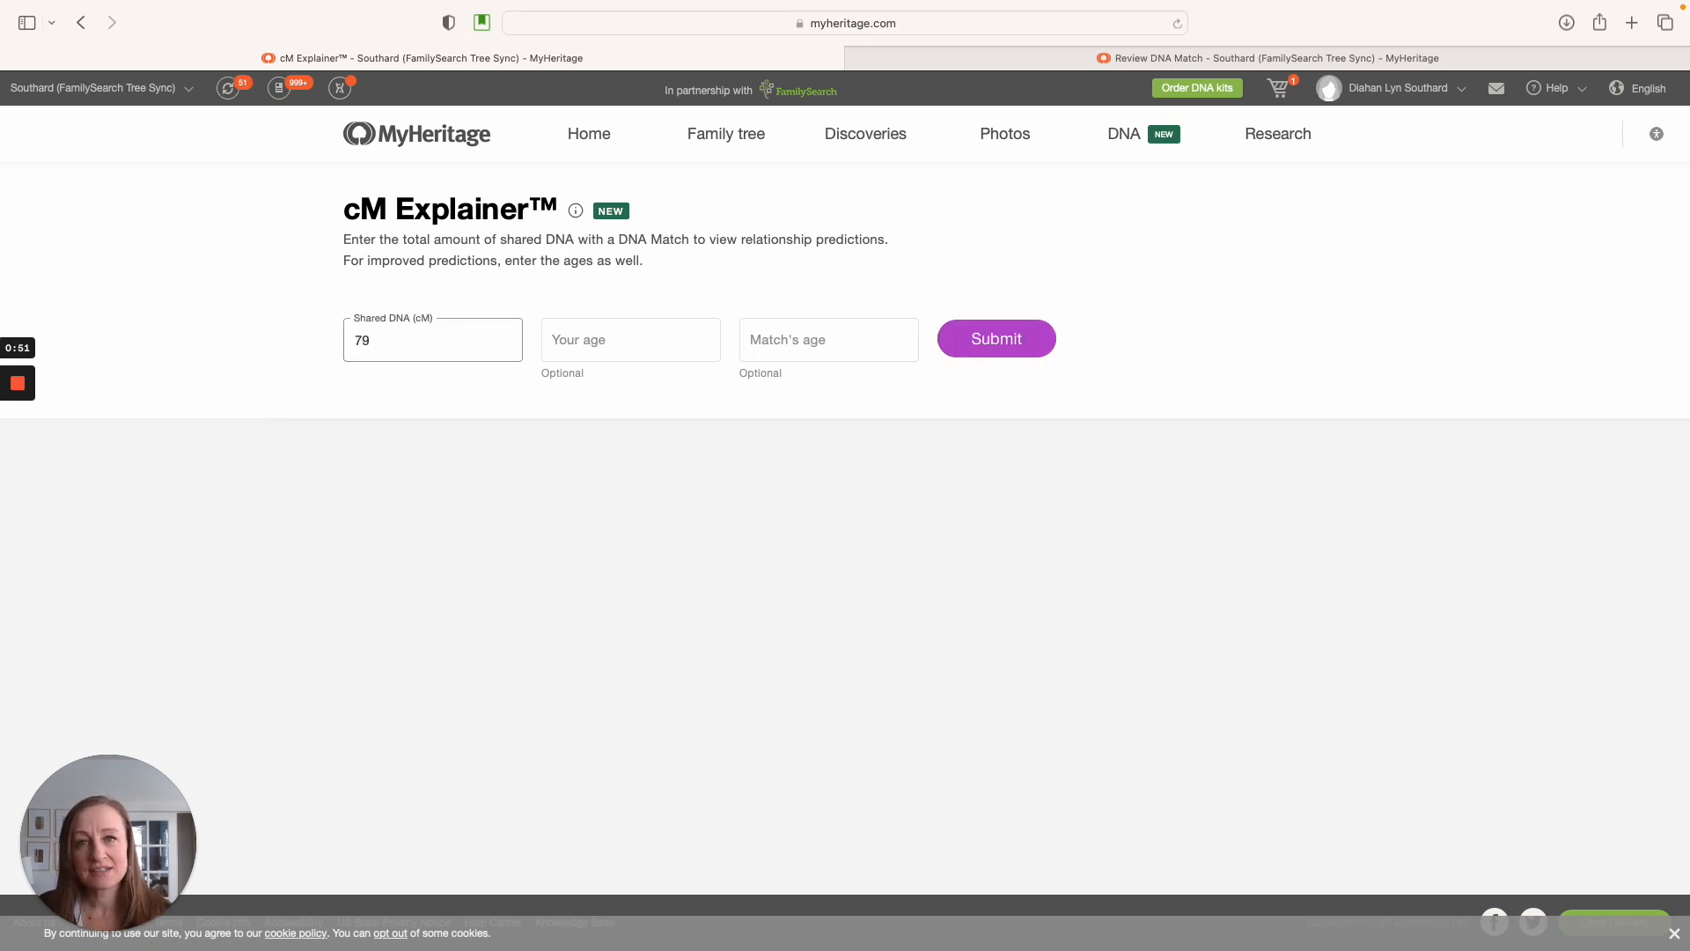
click(630, 339)
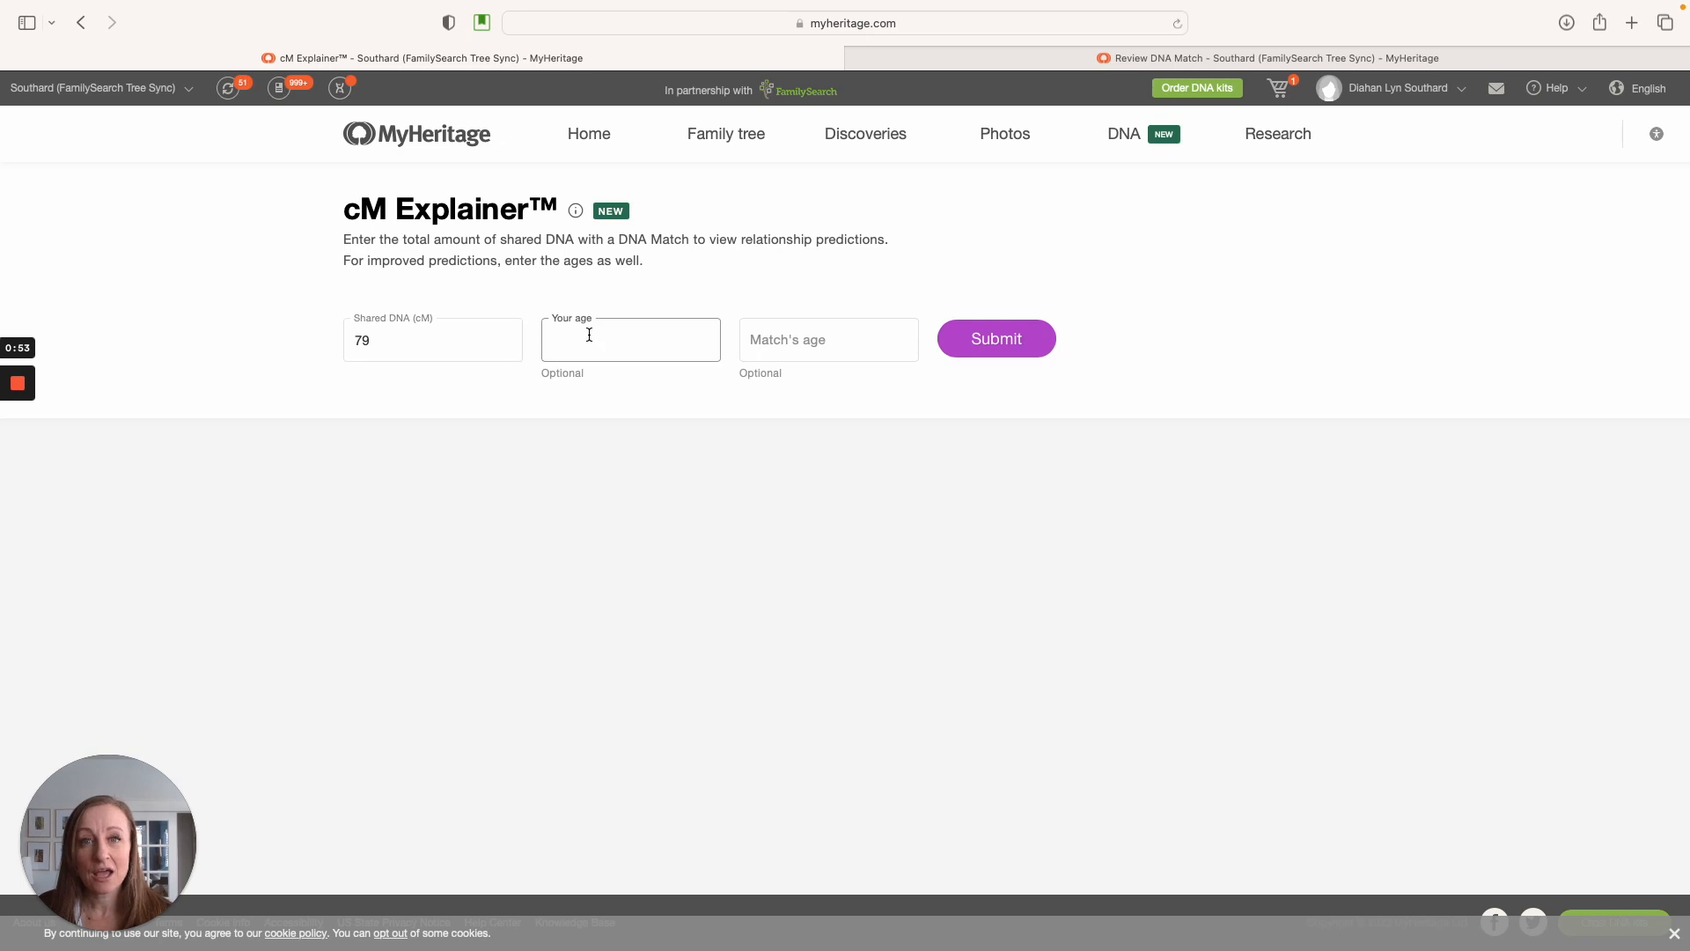
text(45)
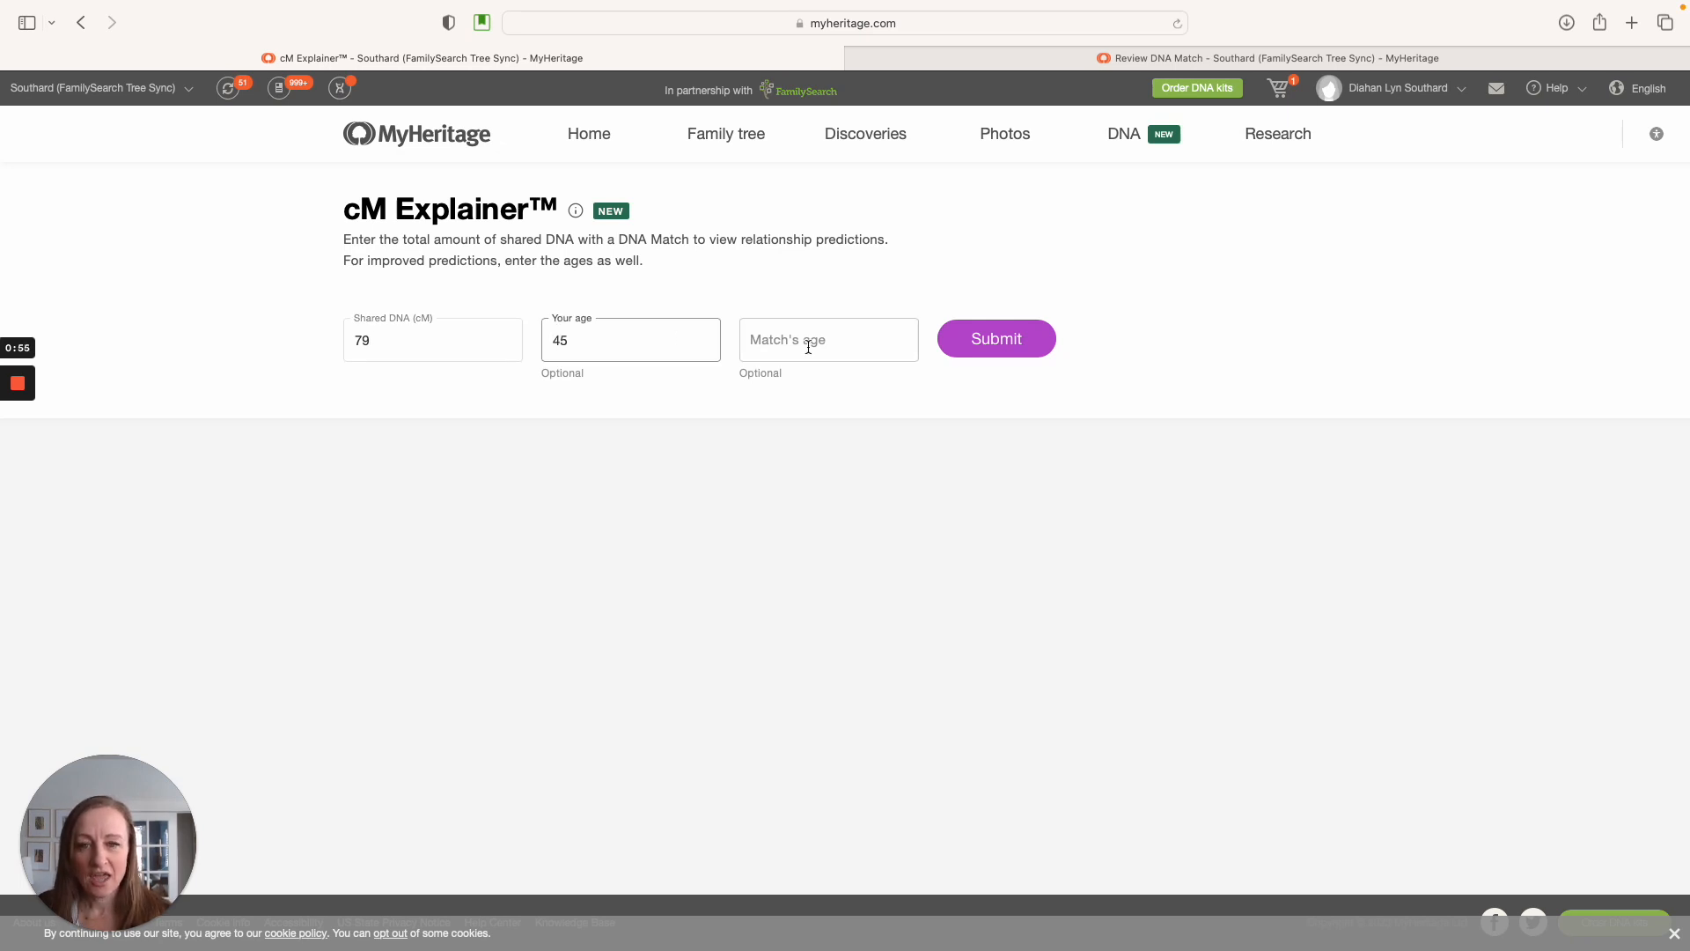
text(70)
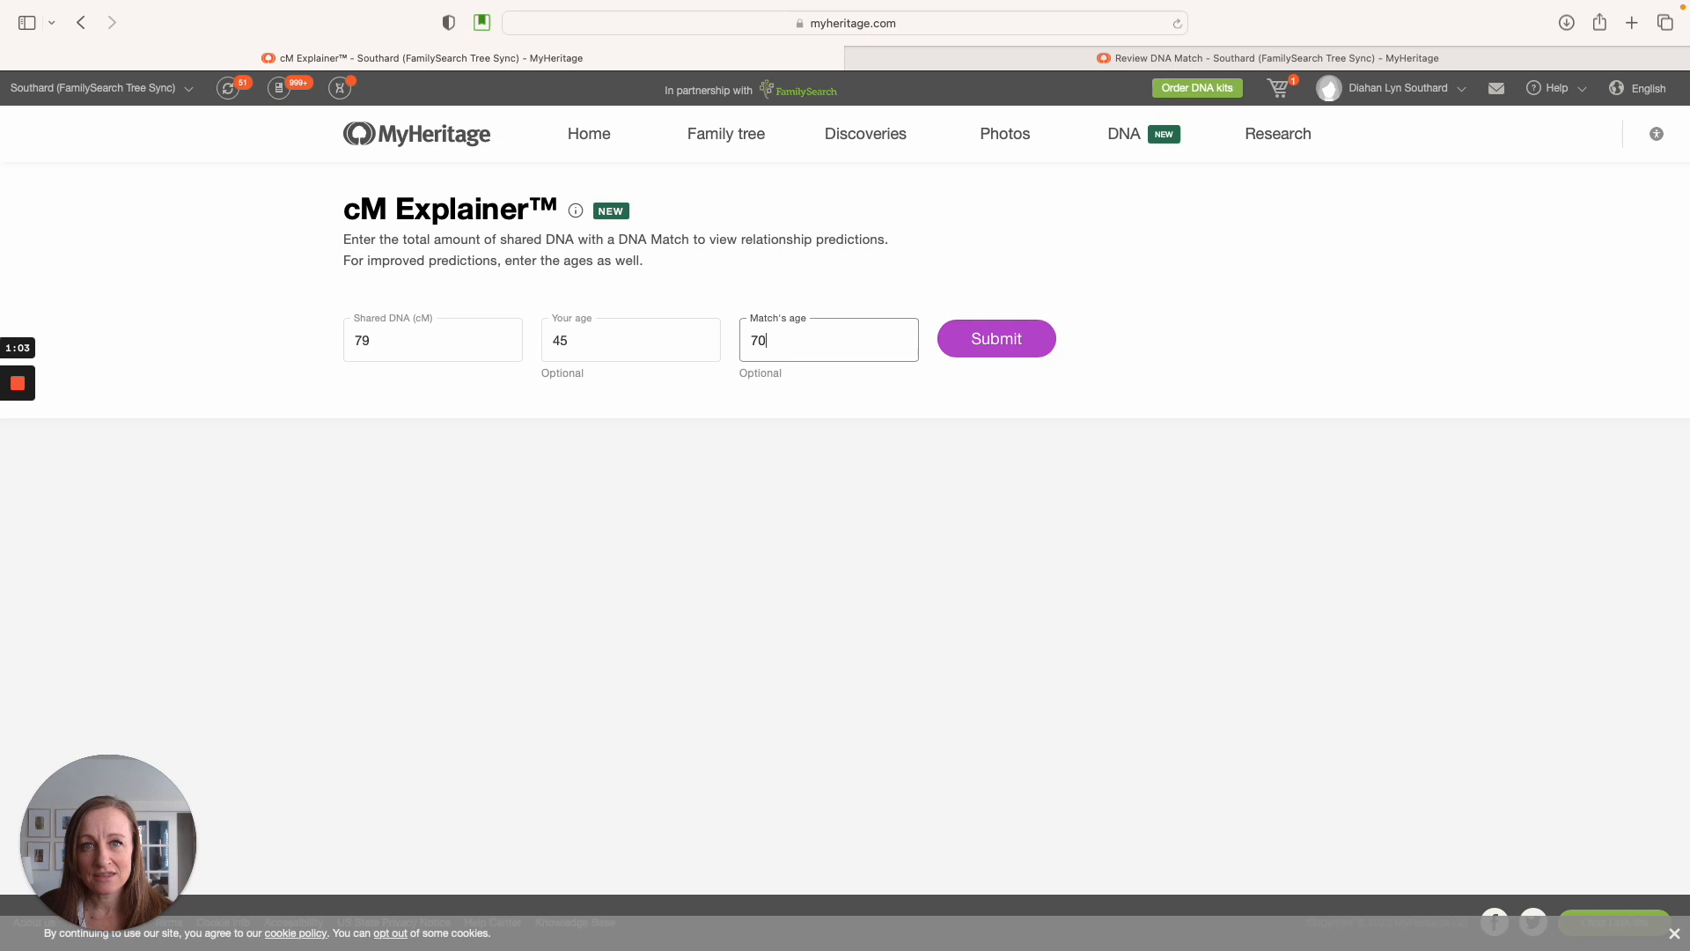
Submit the values and review the predictions: parent's 2nd cousin, parent's 3rd cousin, 3rd cousin, plus diagram
click(995, 339)
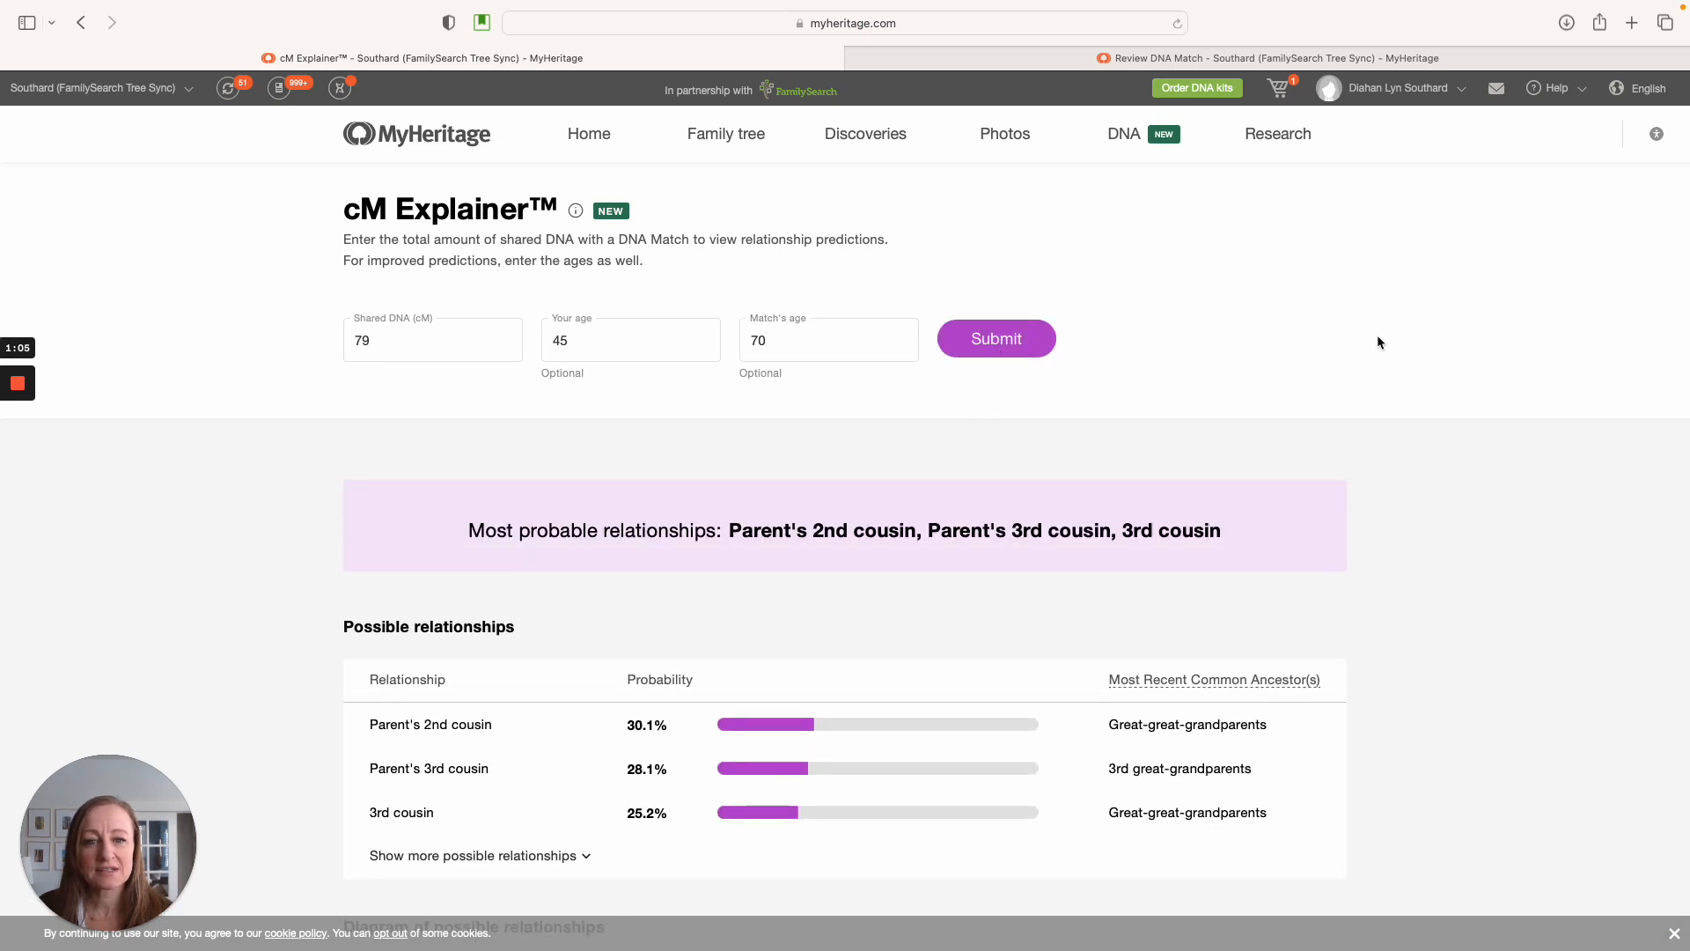
scroll(down, 3)
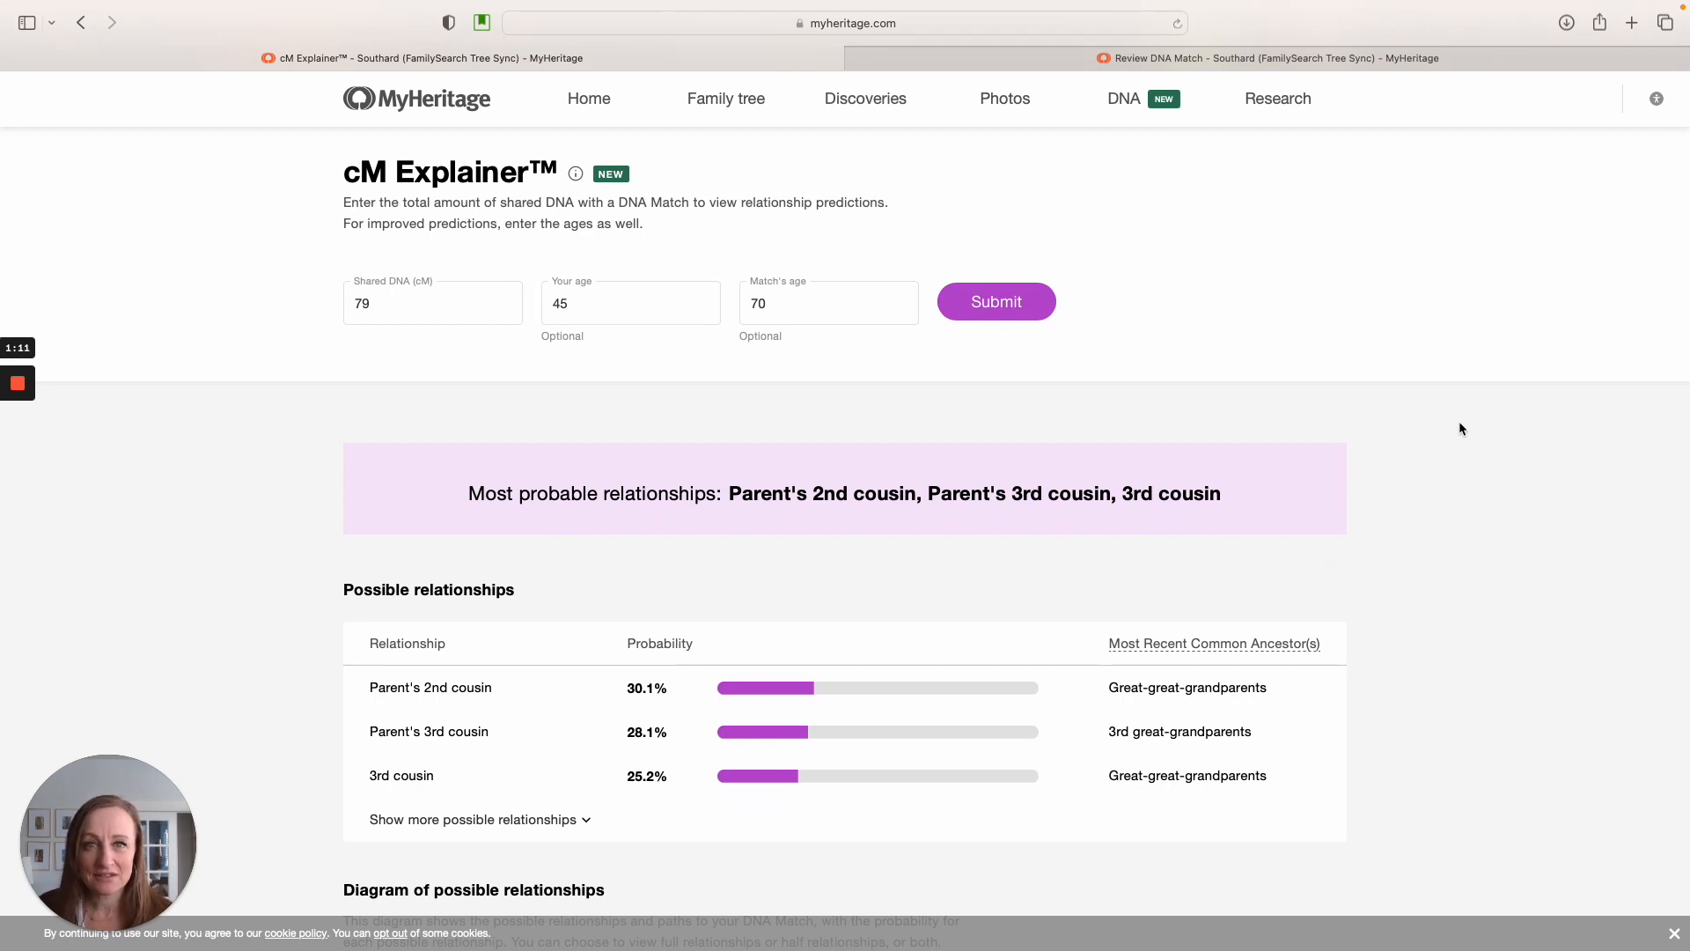
mouse_move(1456, 585)
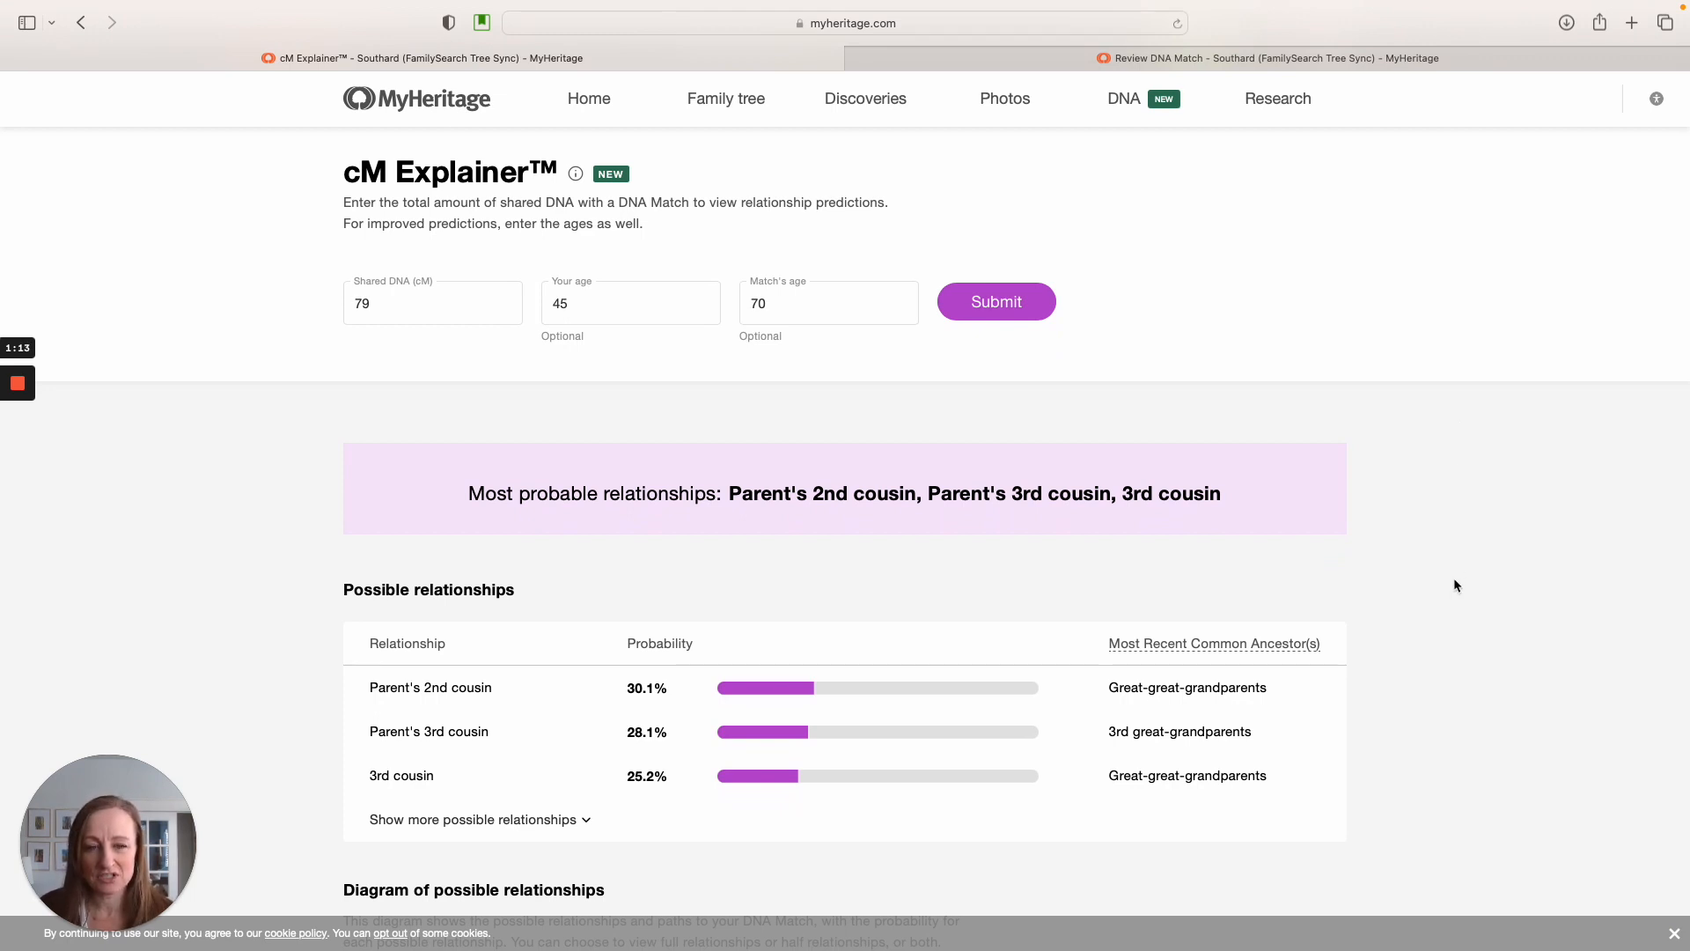
scroll(down, 3)
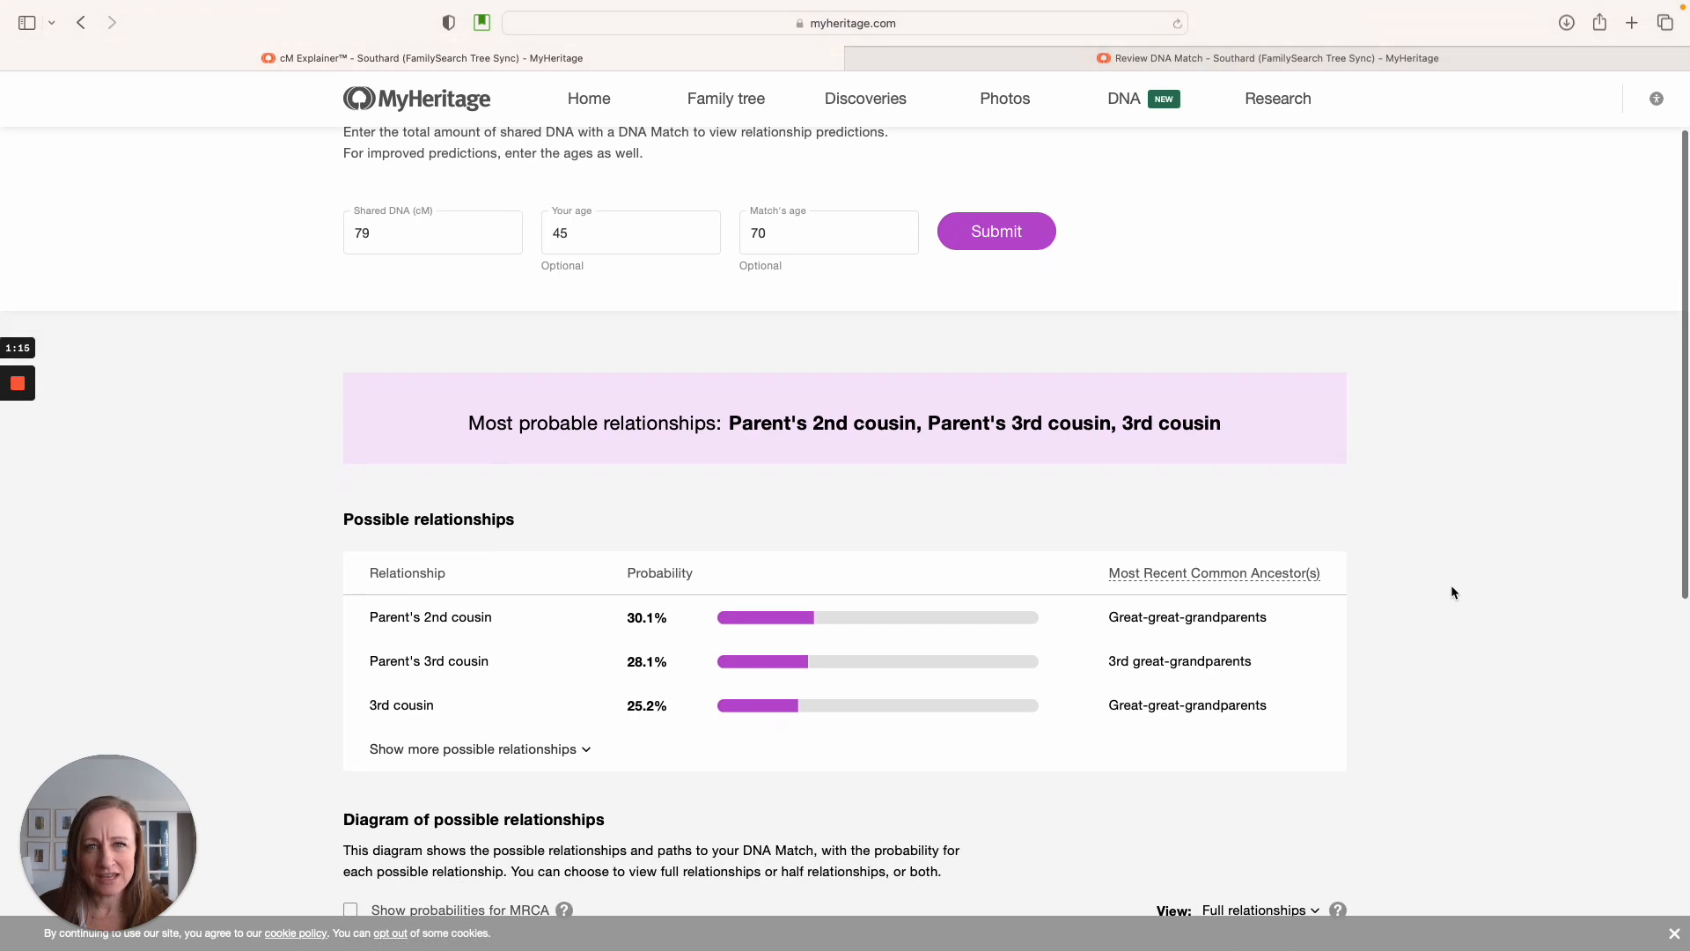
scroll(down, 3)
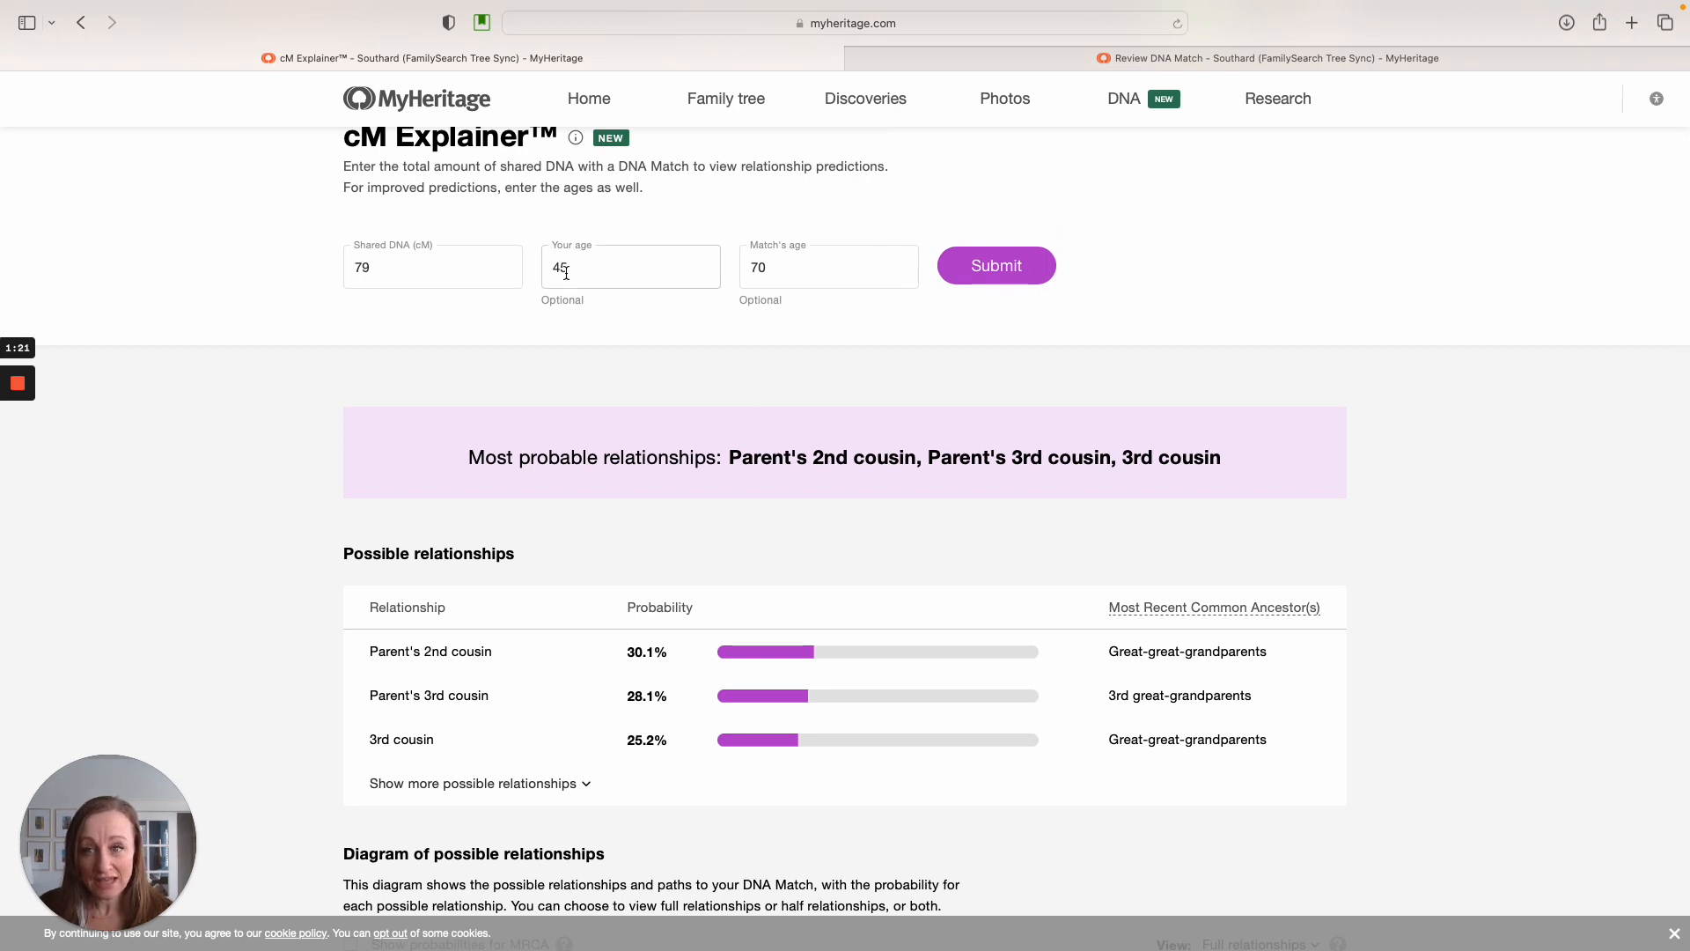
click(827, 266)
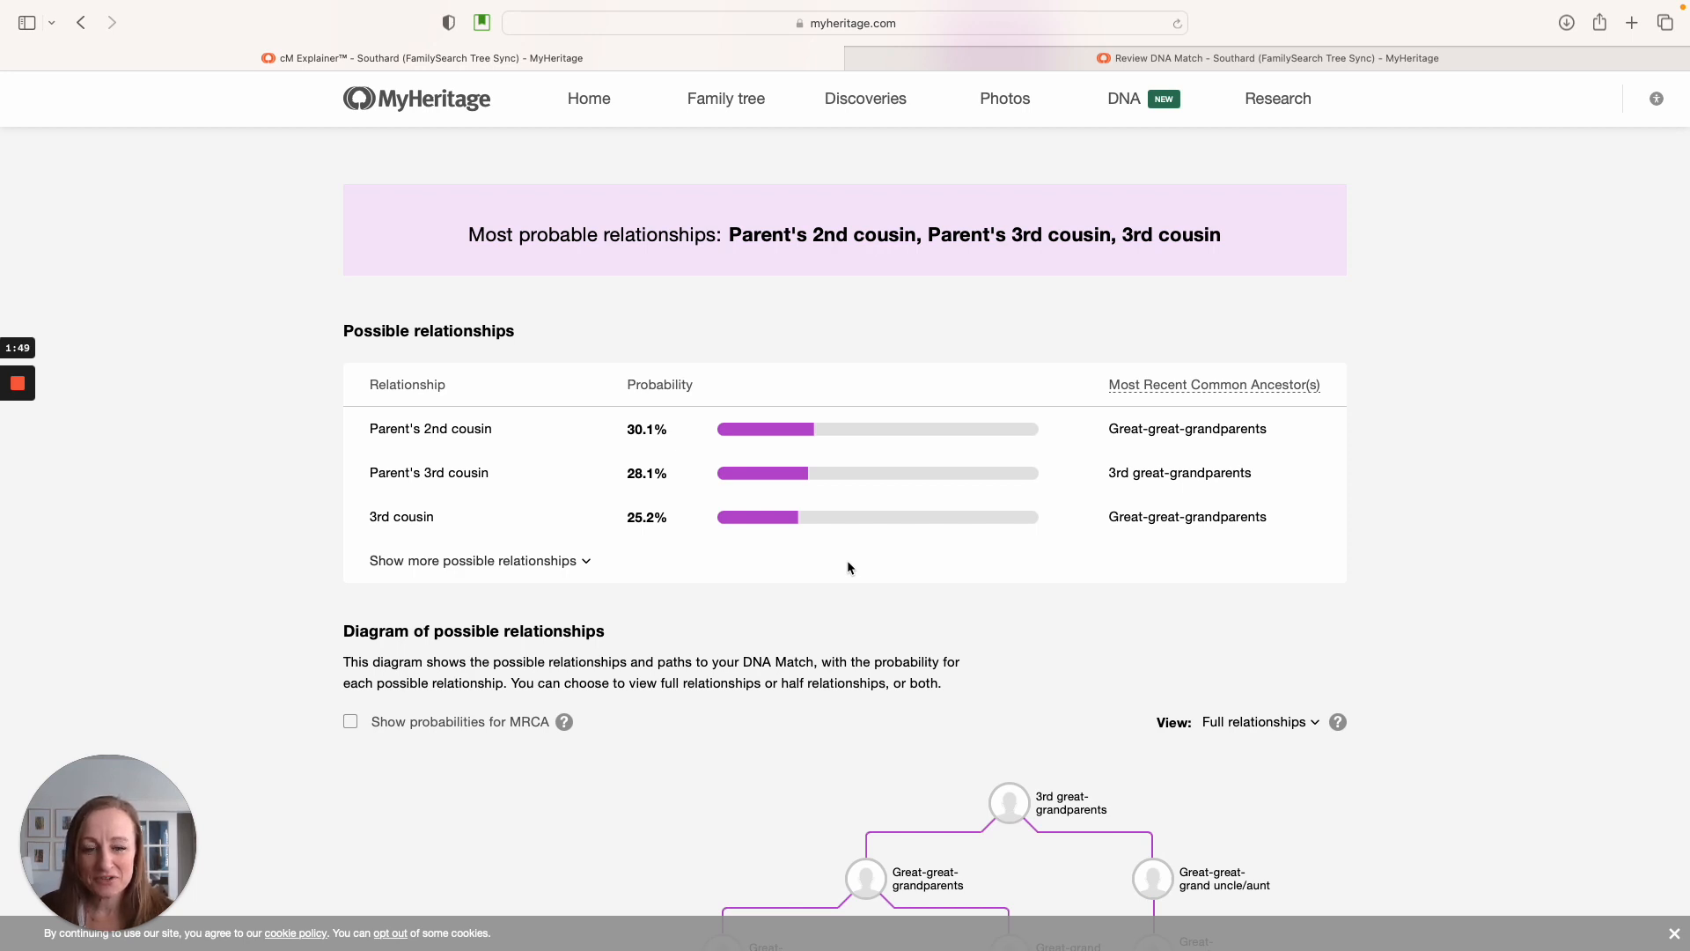
scroll(down, 3)
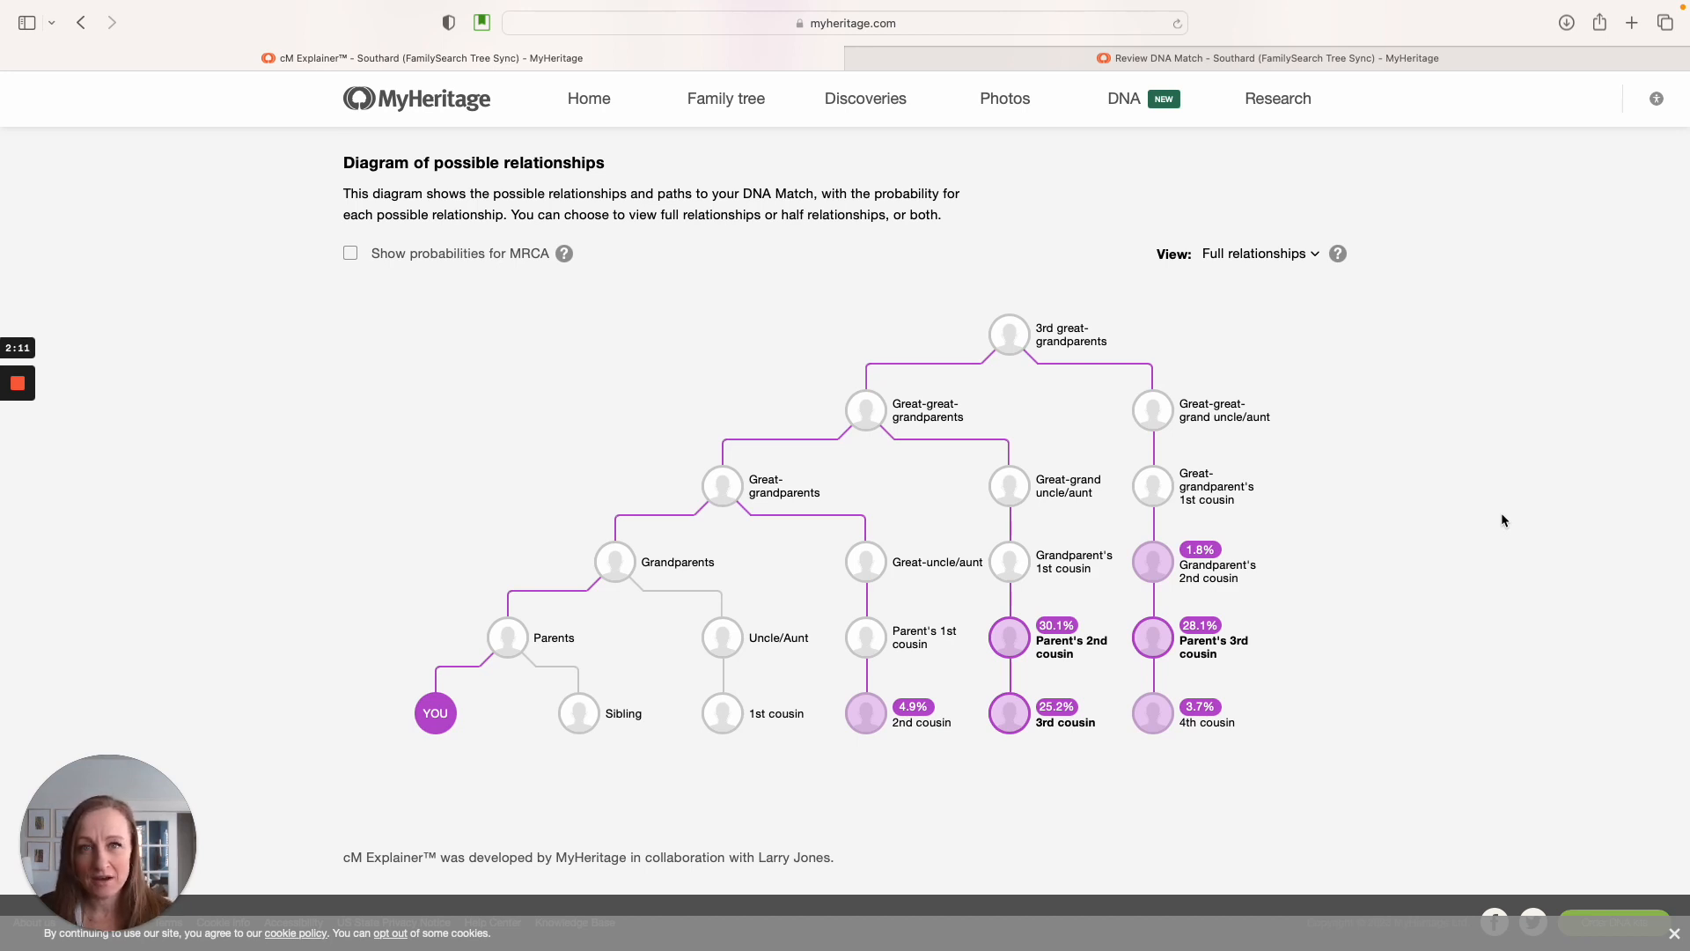
mouse_move(1055, 608)
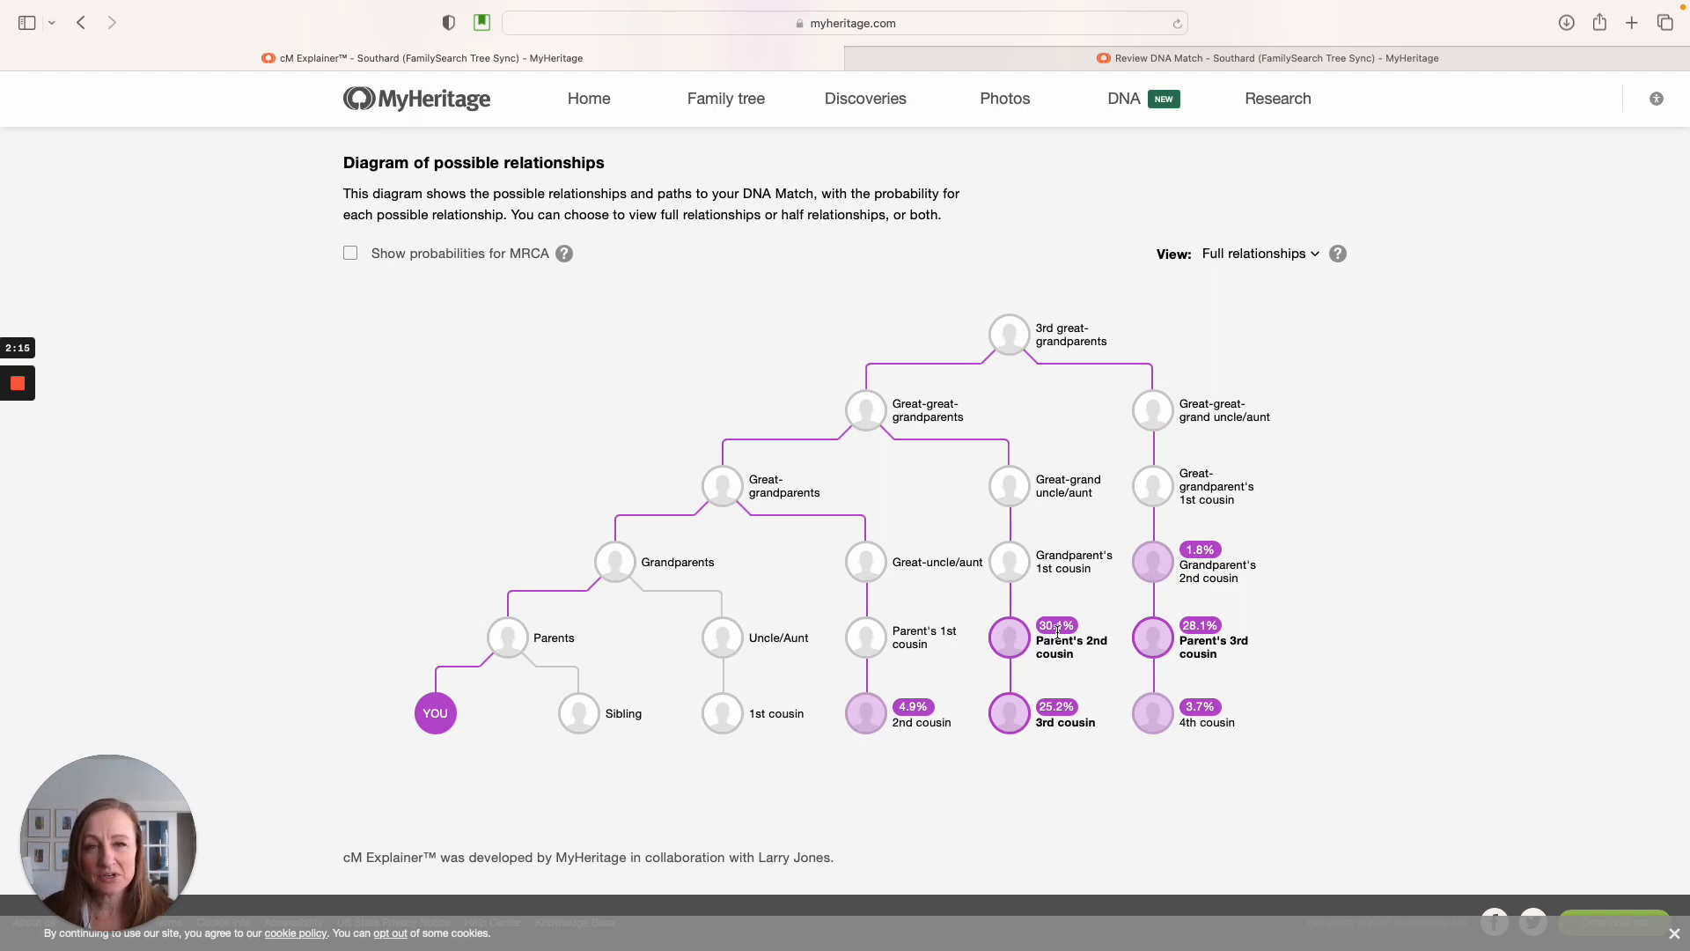
mouse_move(1057, 635)
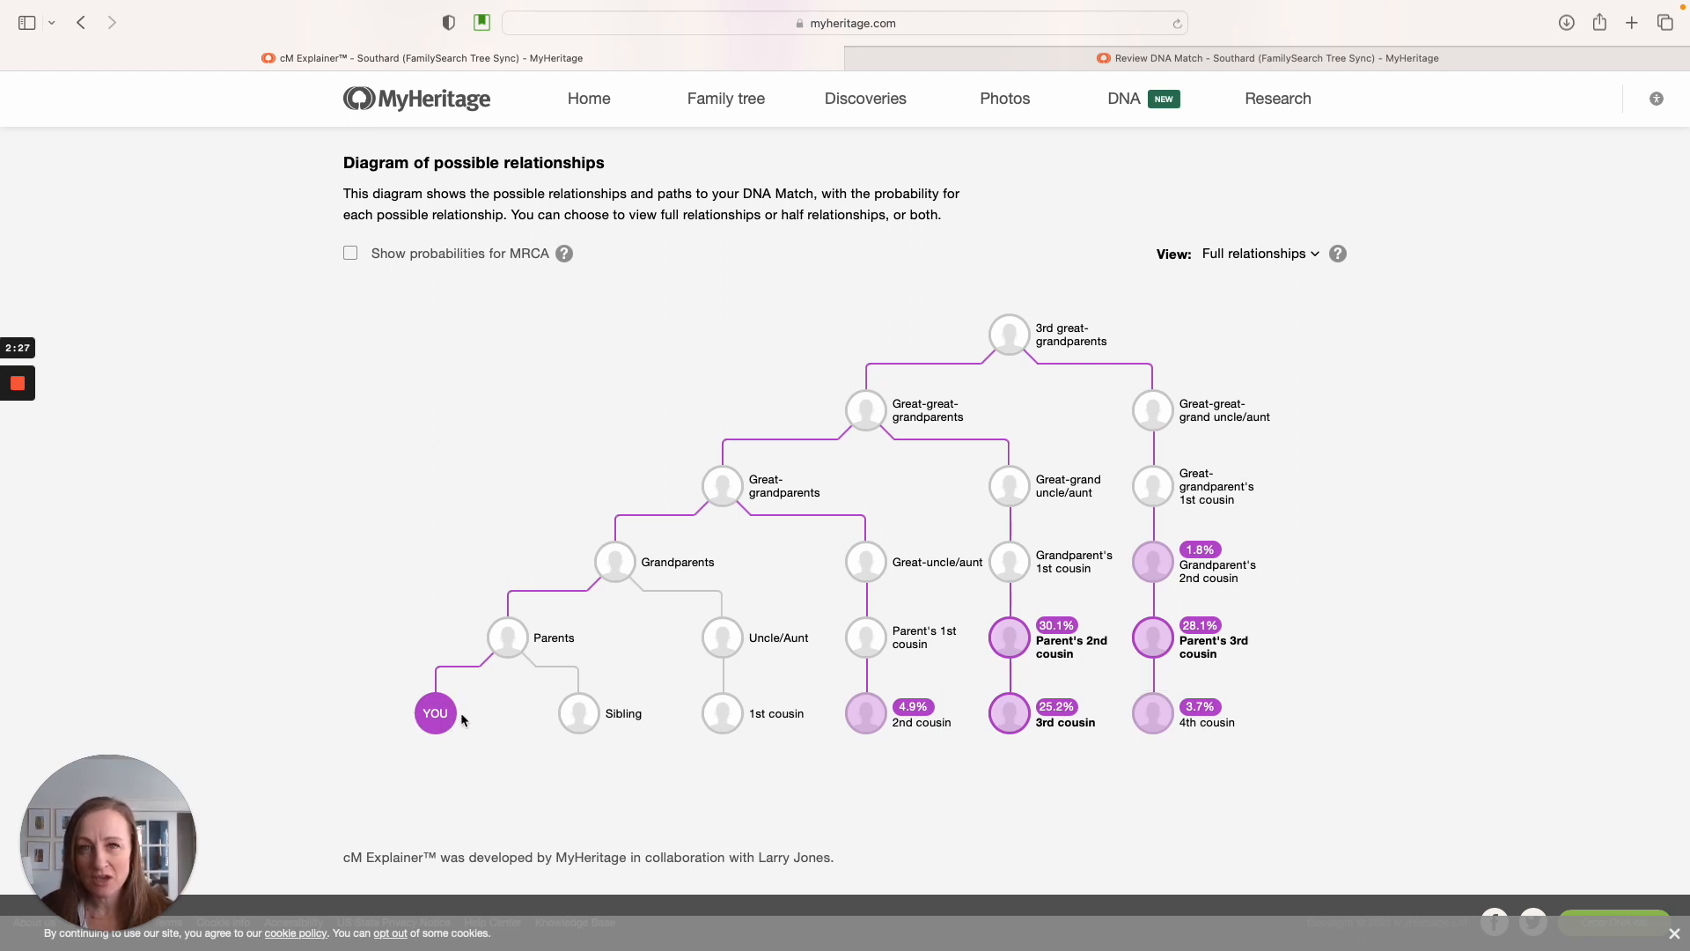
mouse_move(511, 638)
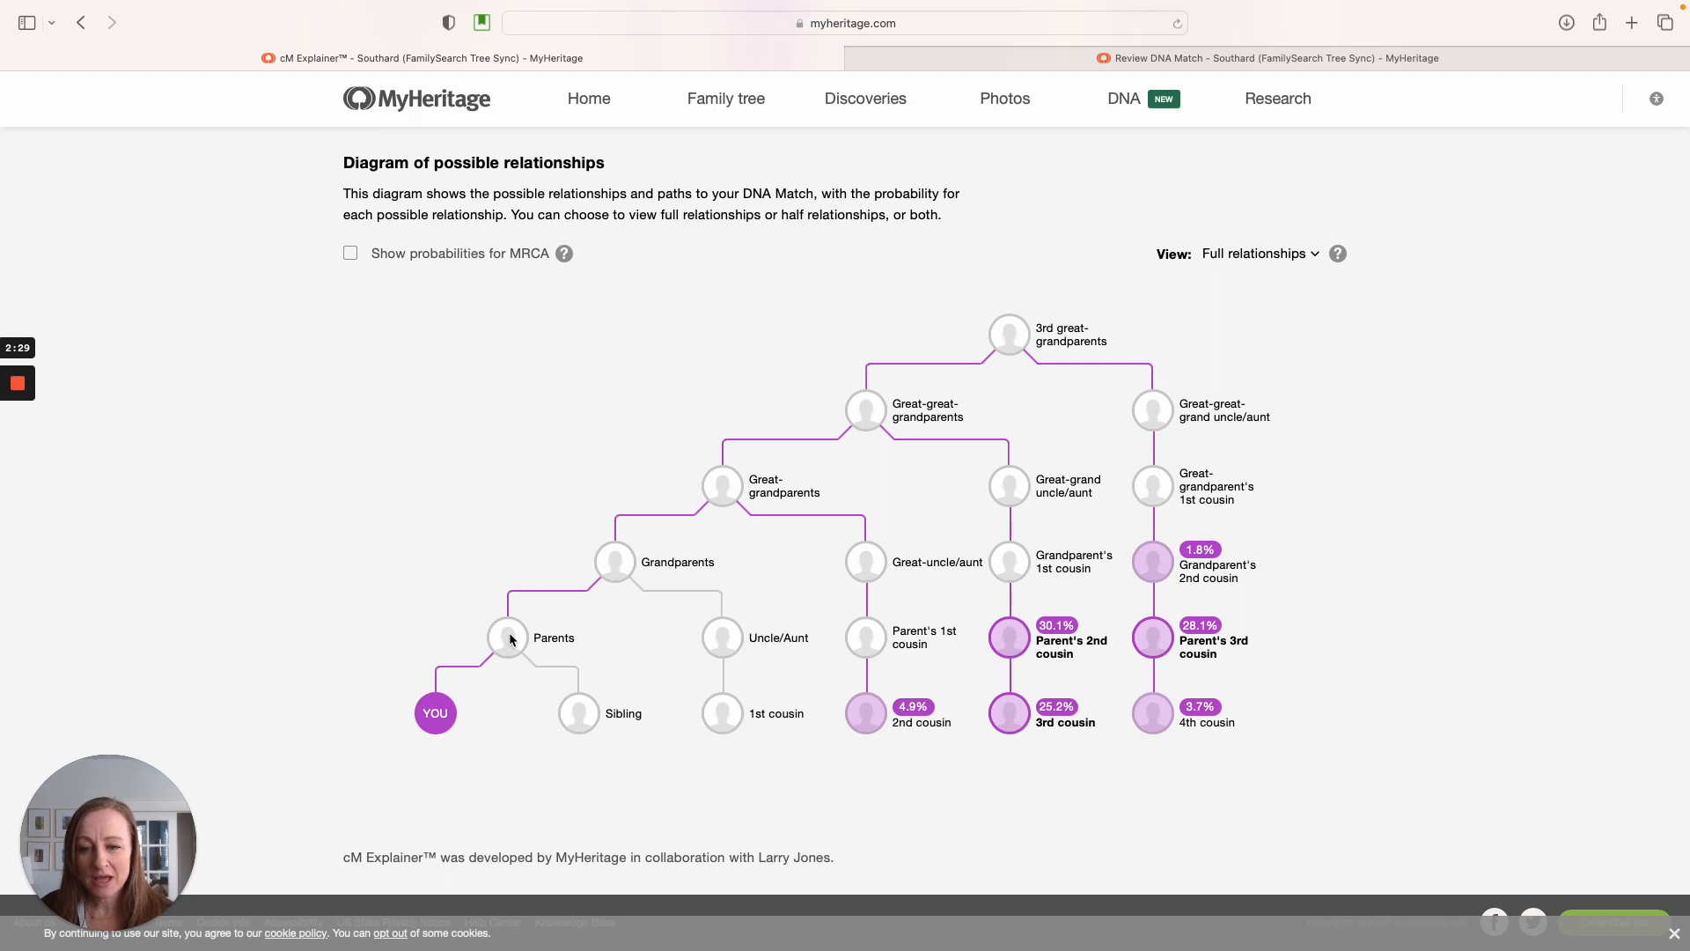
mouse_move(856, 440)
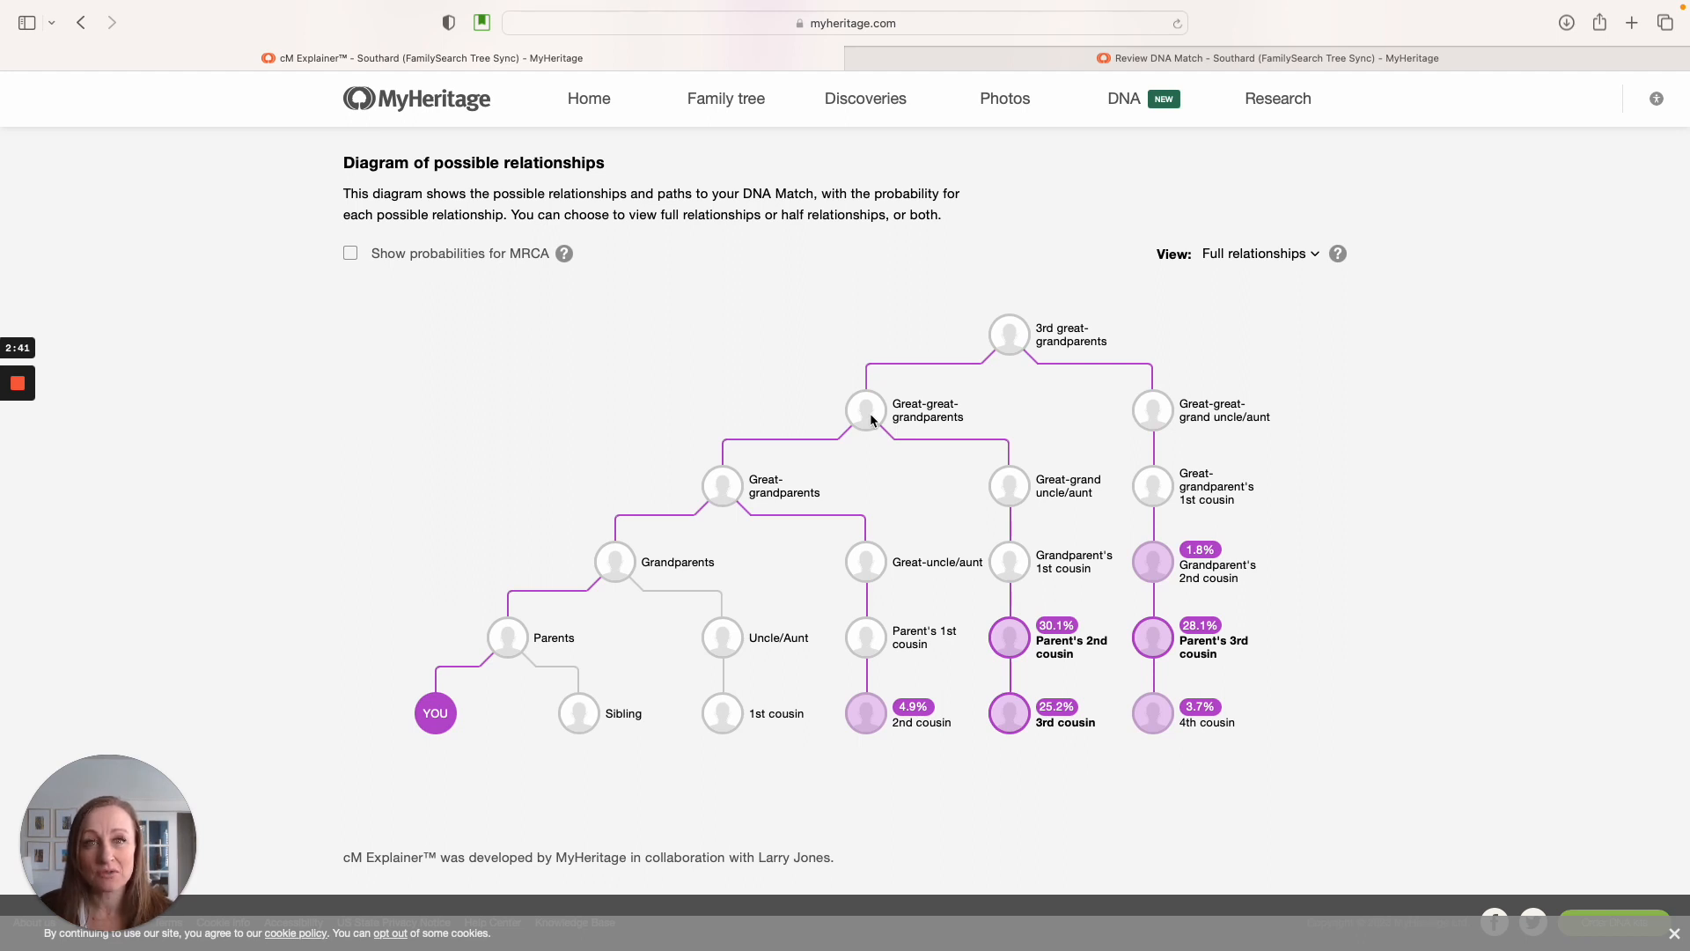
mouse_move(1469, 491)
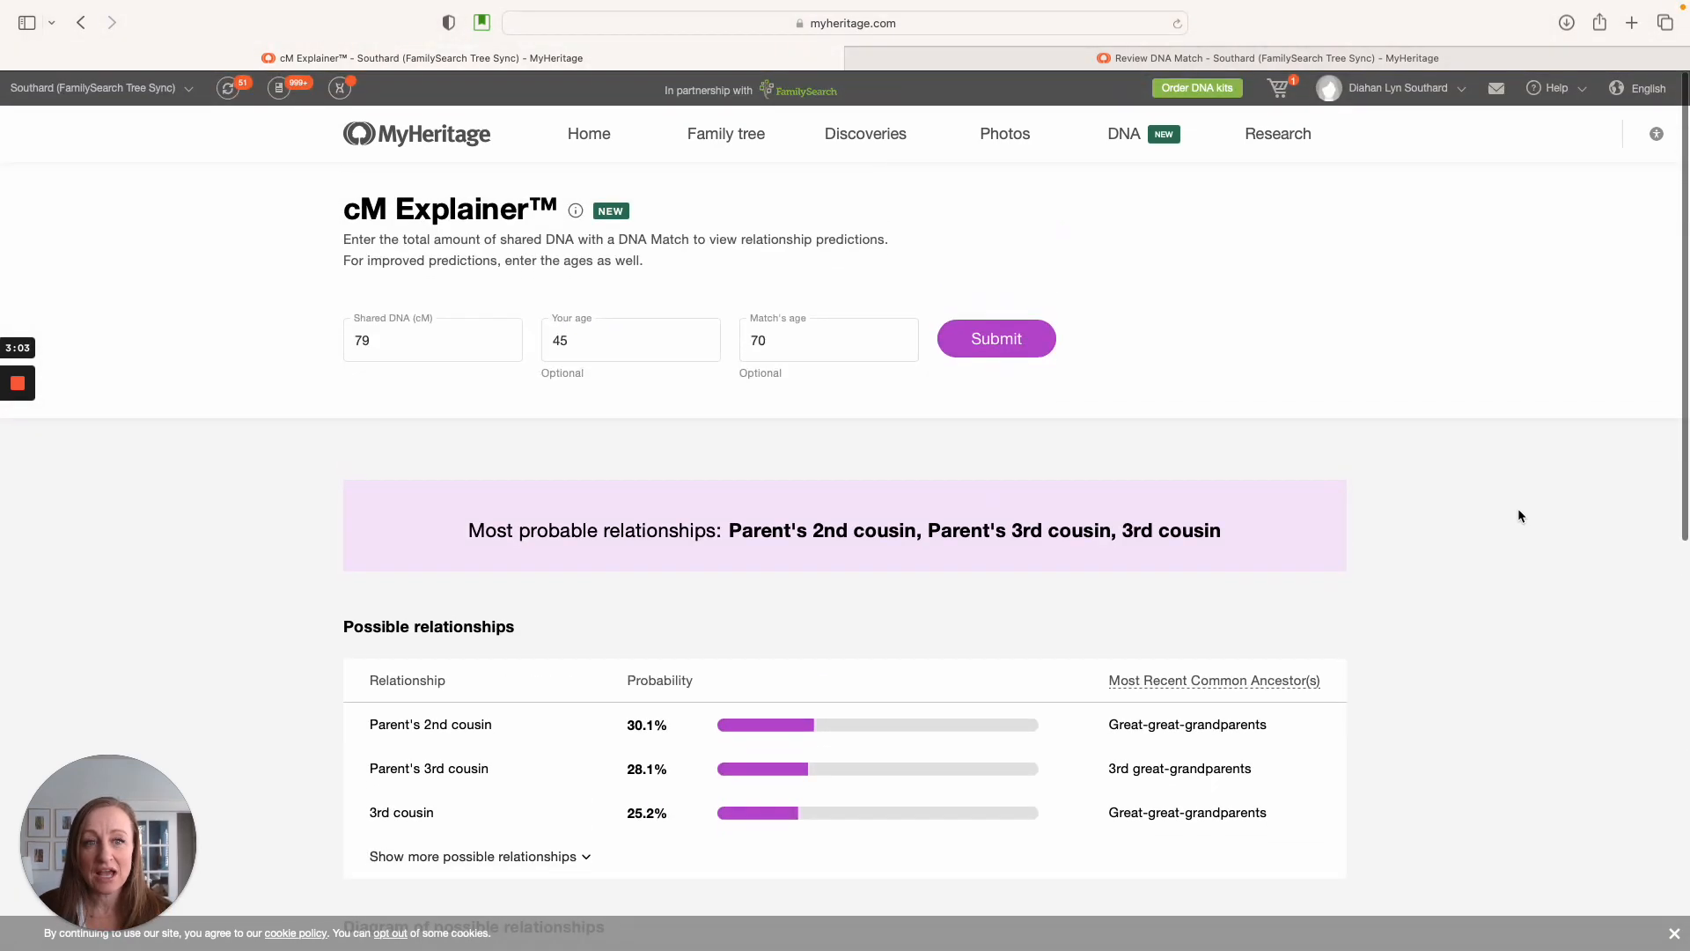
click(1123, 132)
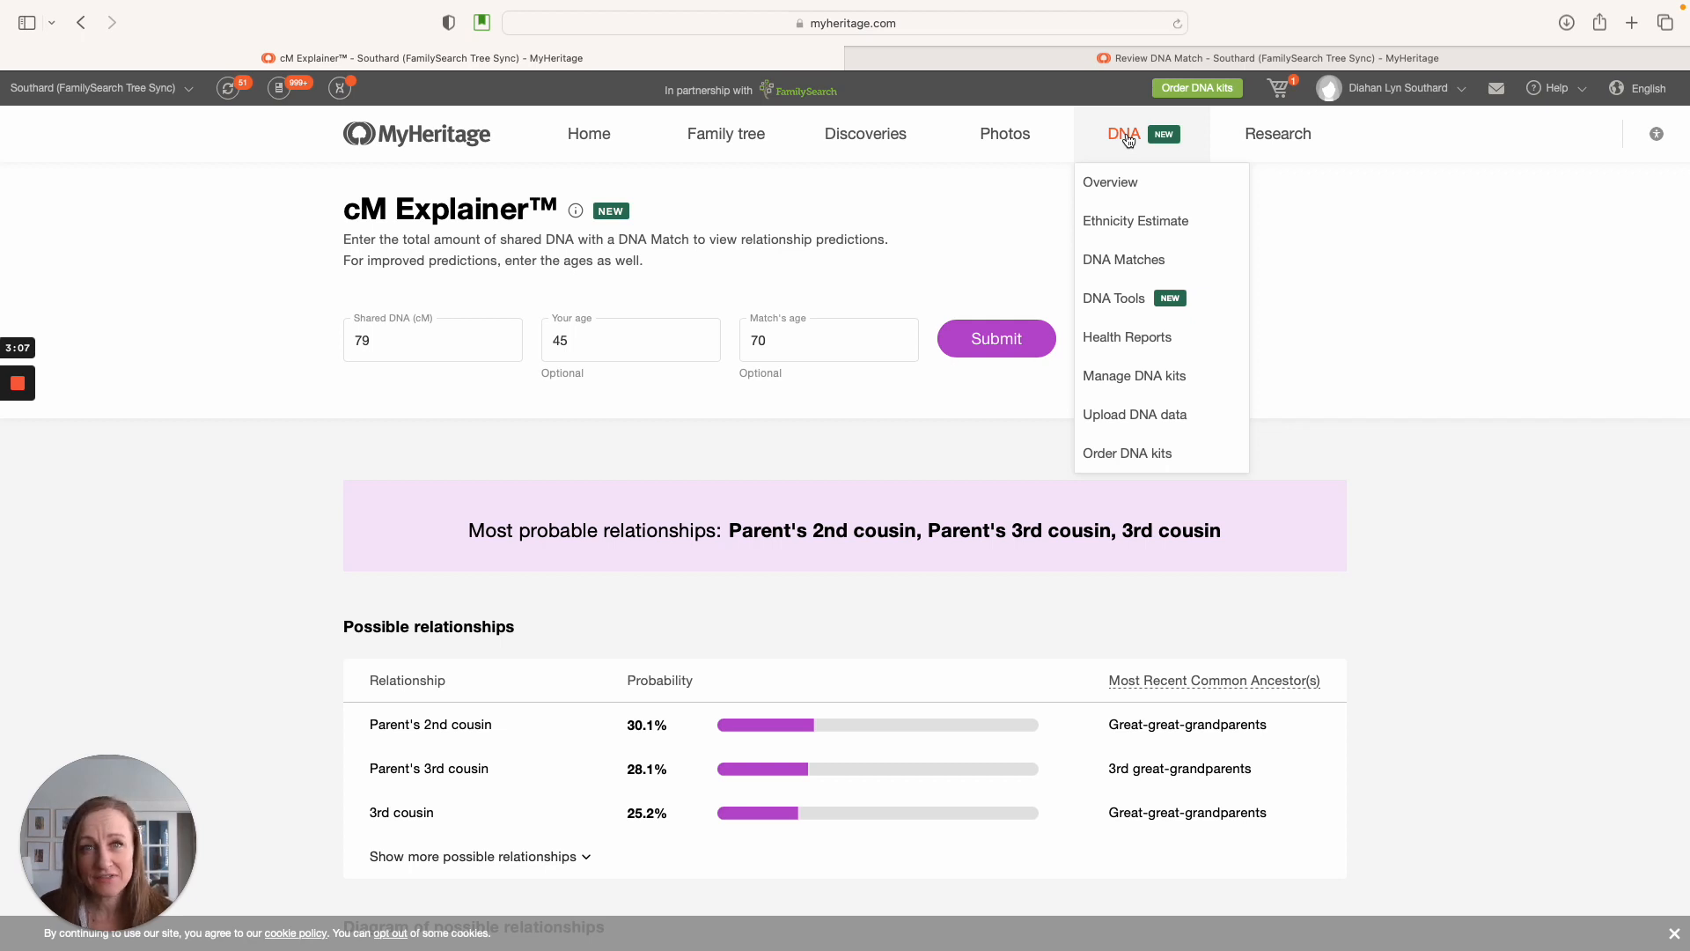
mouse_move(1123, 265)
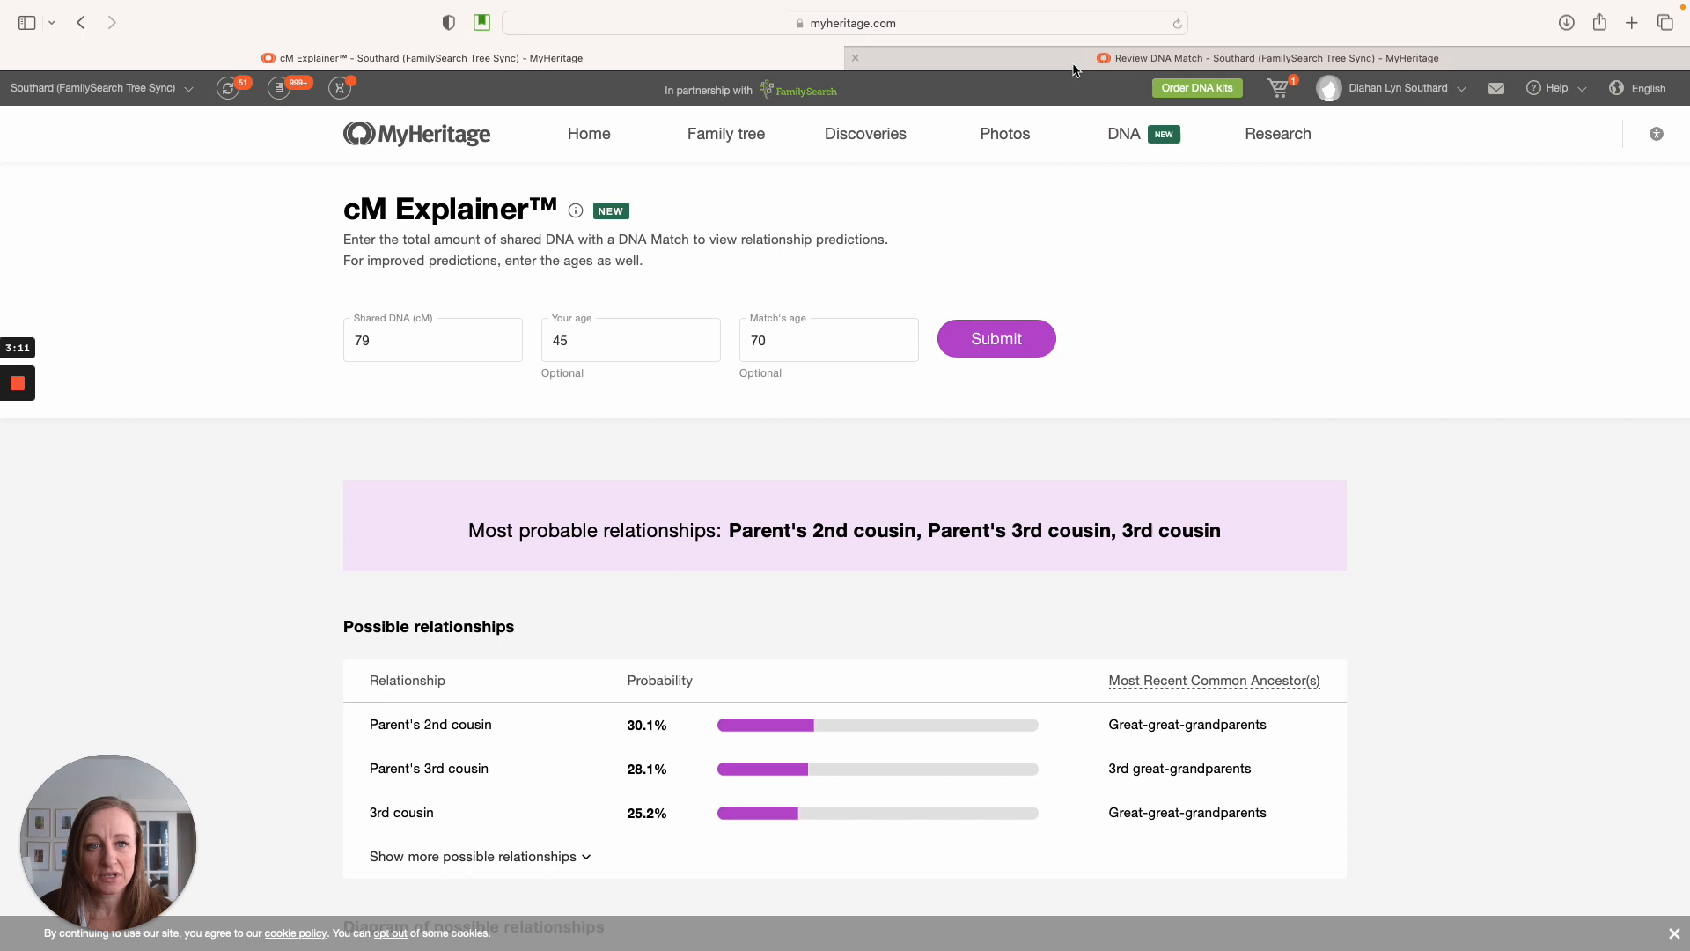
Show the Review DNA Match page's possible relationships for the 337.4 cM match, 2nd cousin at 49%
click(1240, 57)
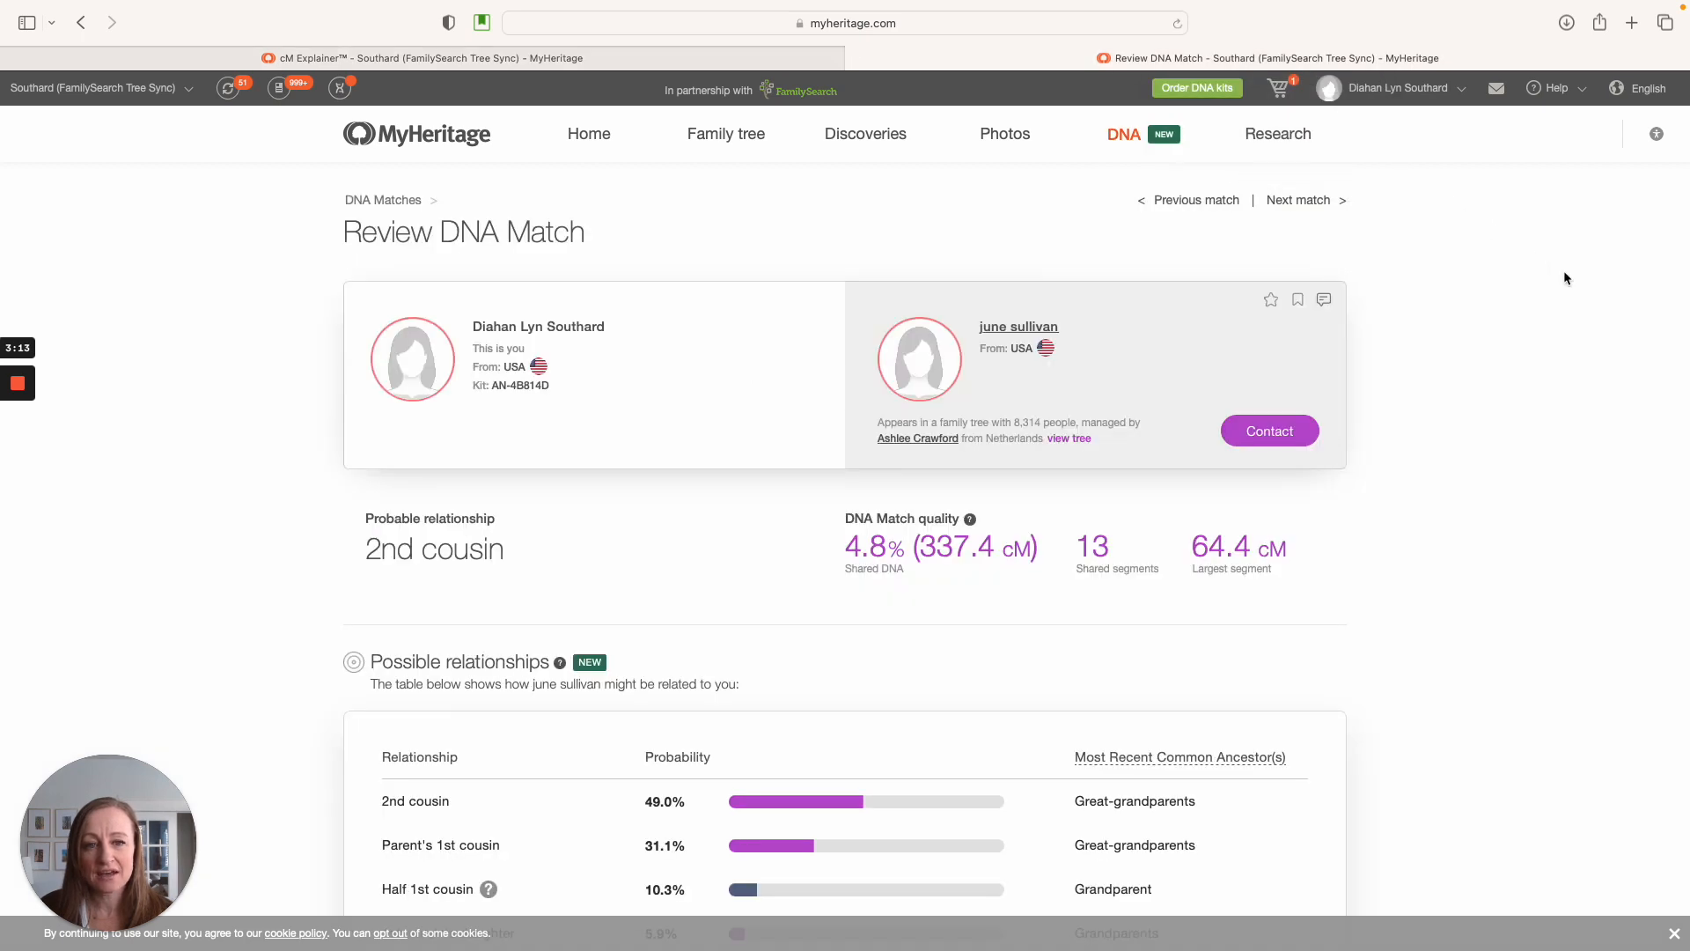
mouse_move(1579, 515)
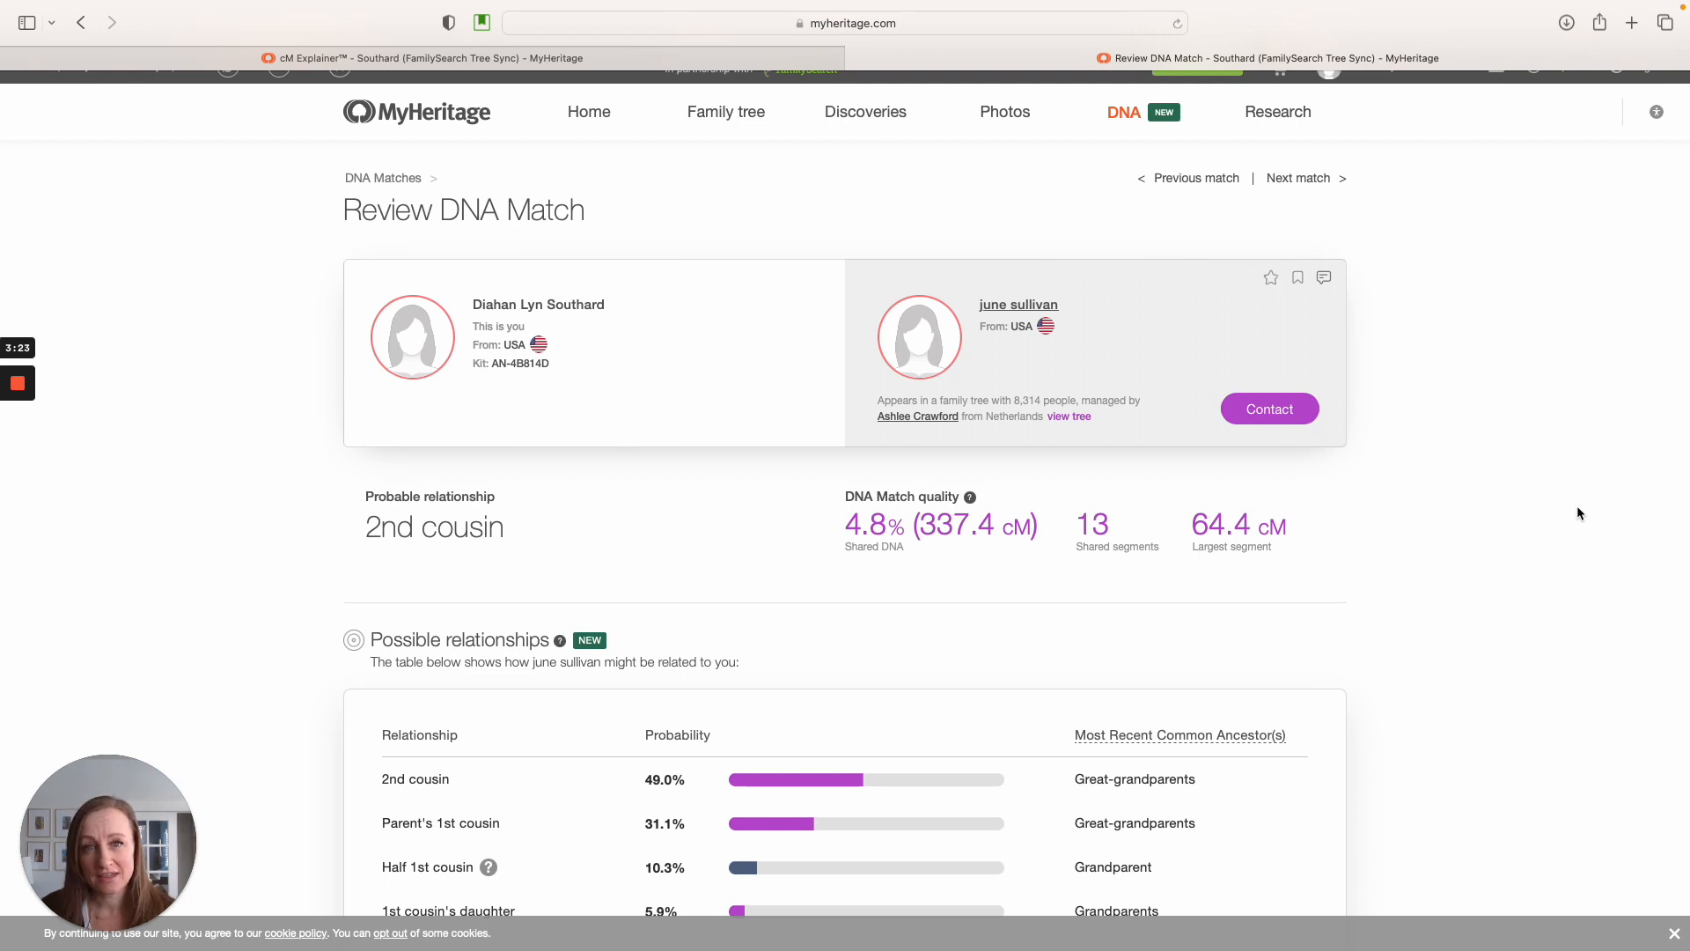
scroll(down, 3)
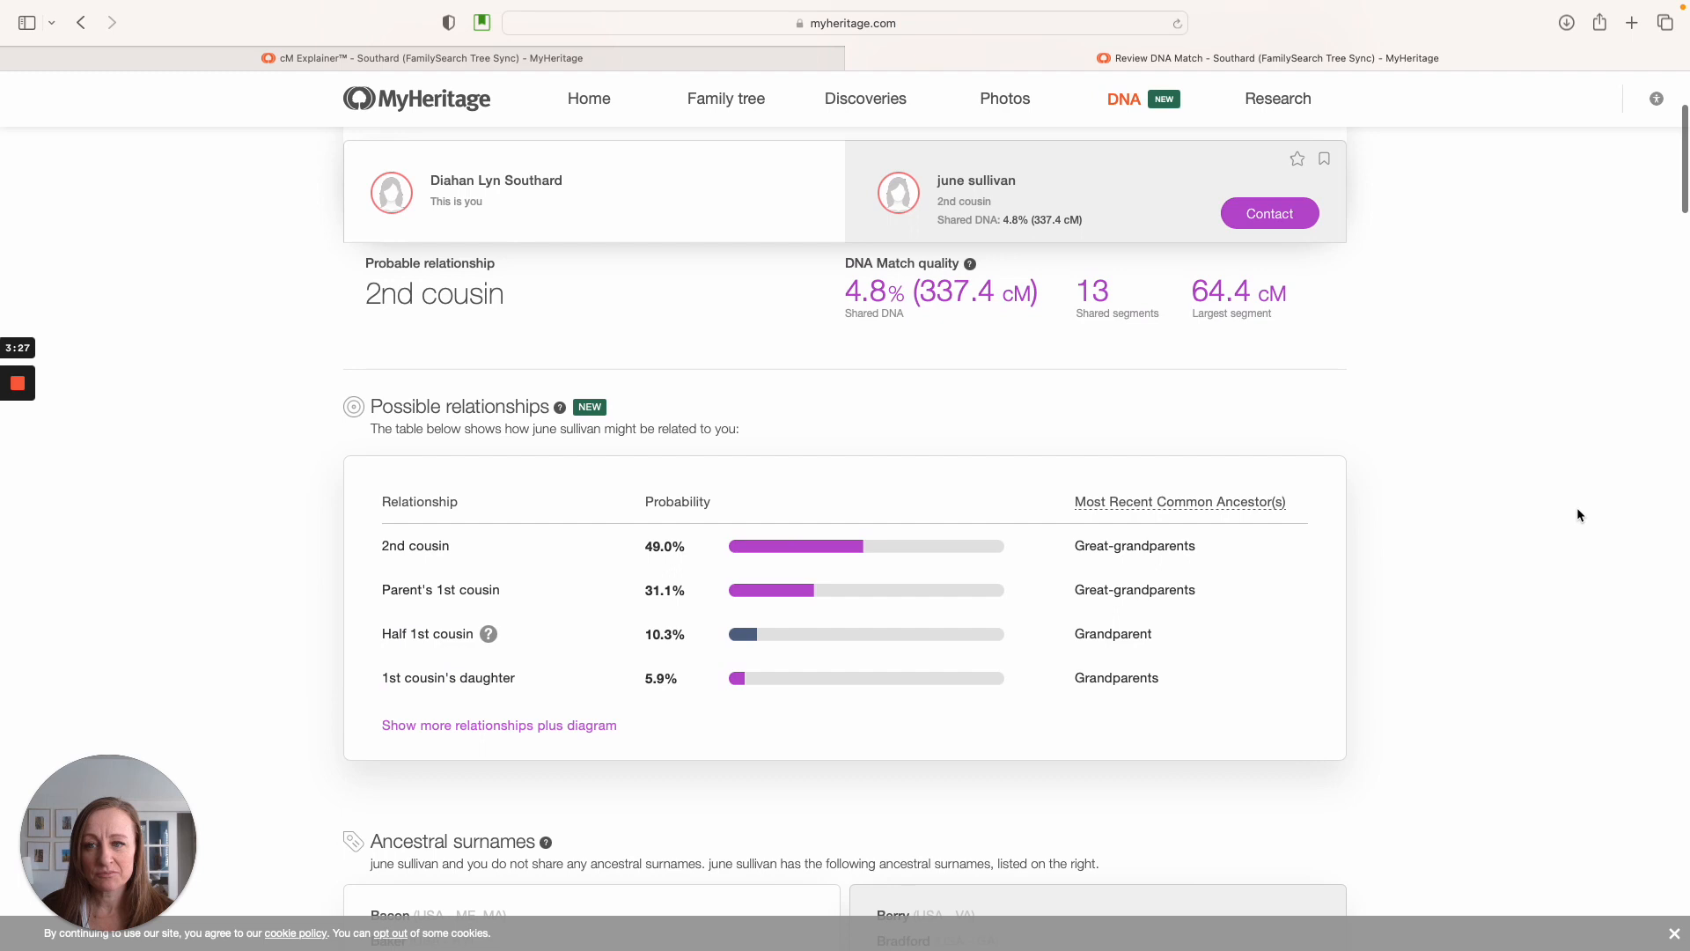
scroll(down, 3)
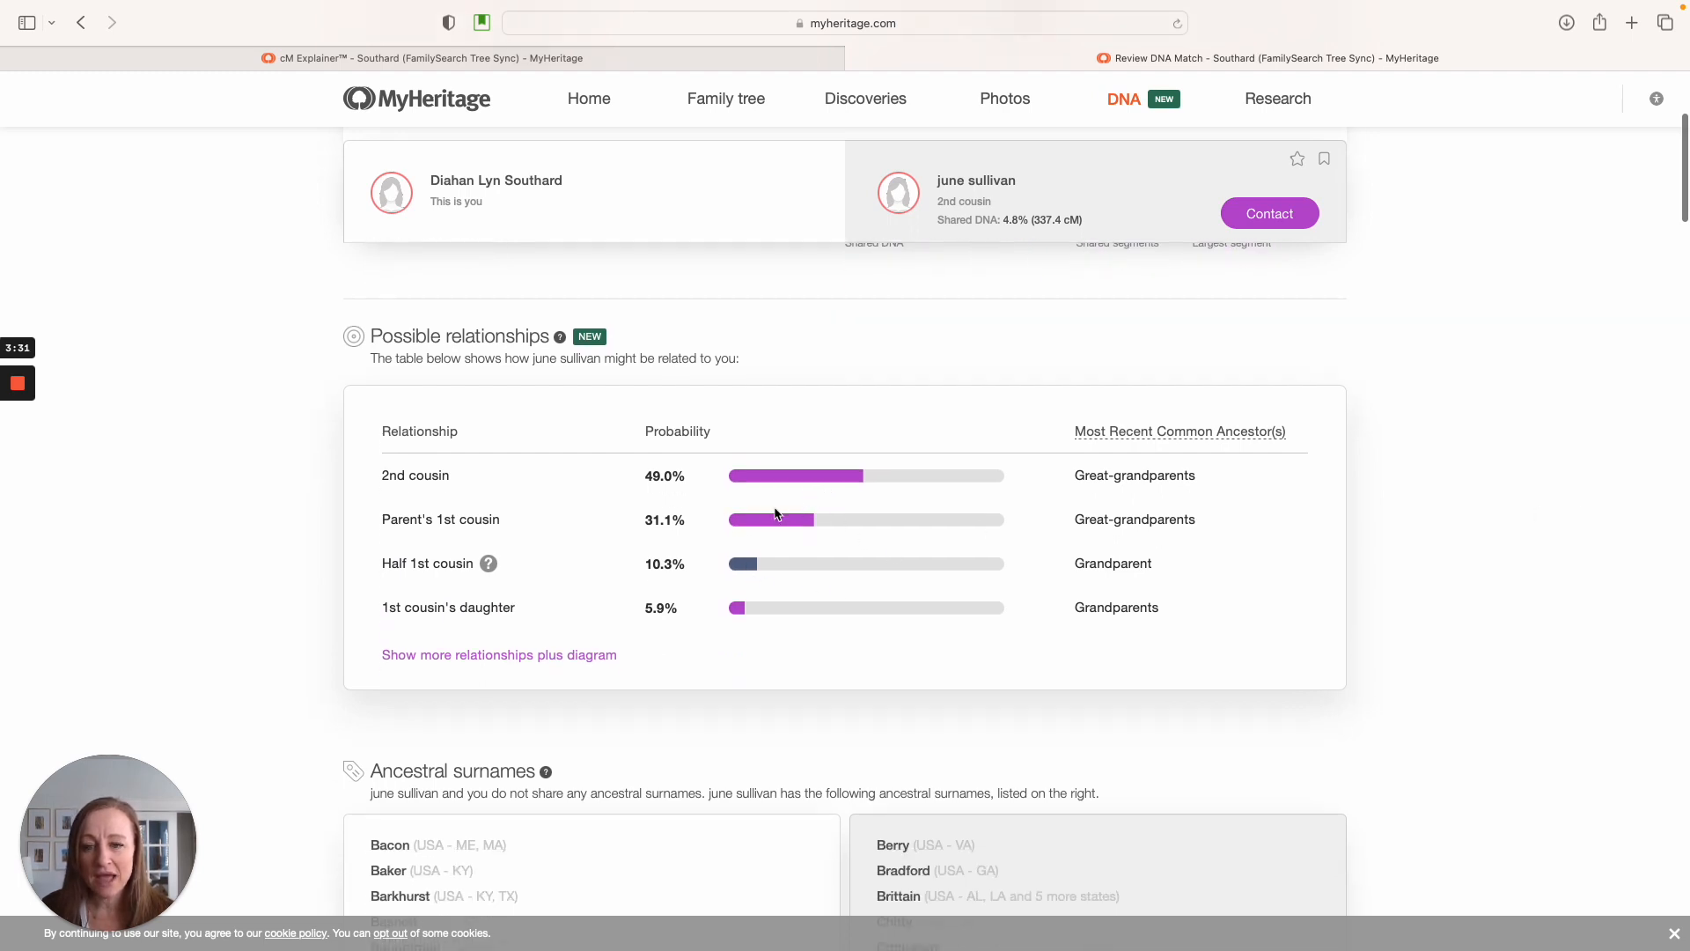
mouse_move(486, 665)
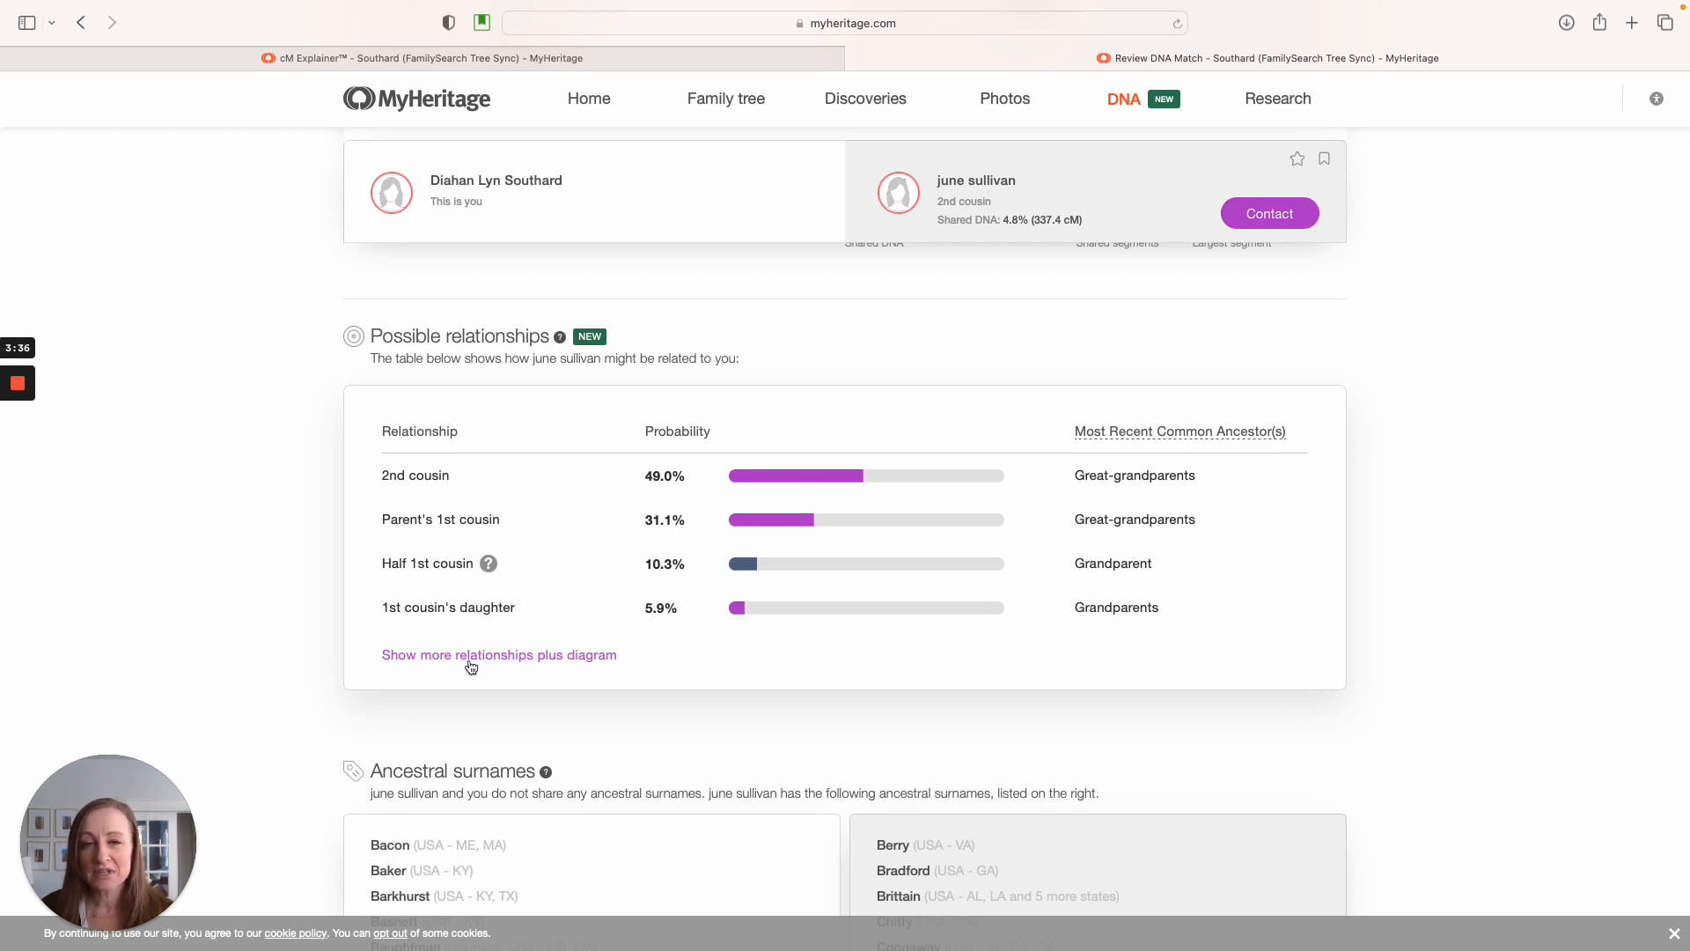
Reveal more relationships and the diagram showing 49.0% 2nd cousin and 31.1% parent's 1st cousin
click(499, 655)
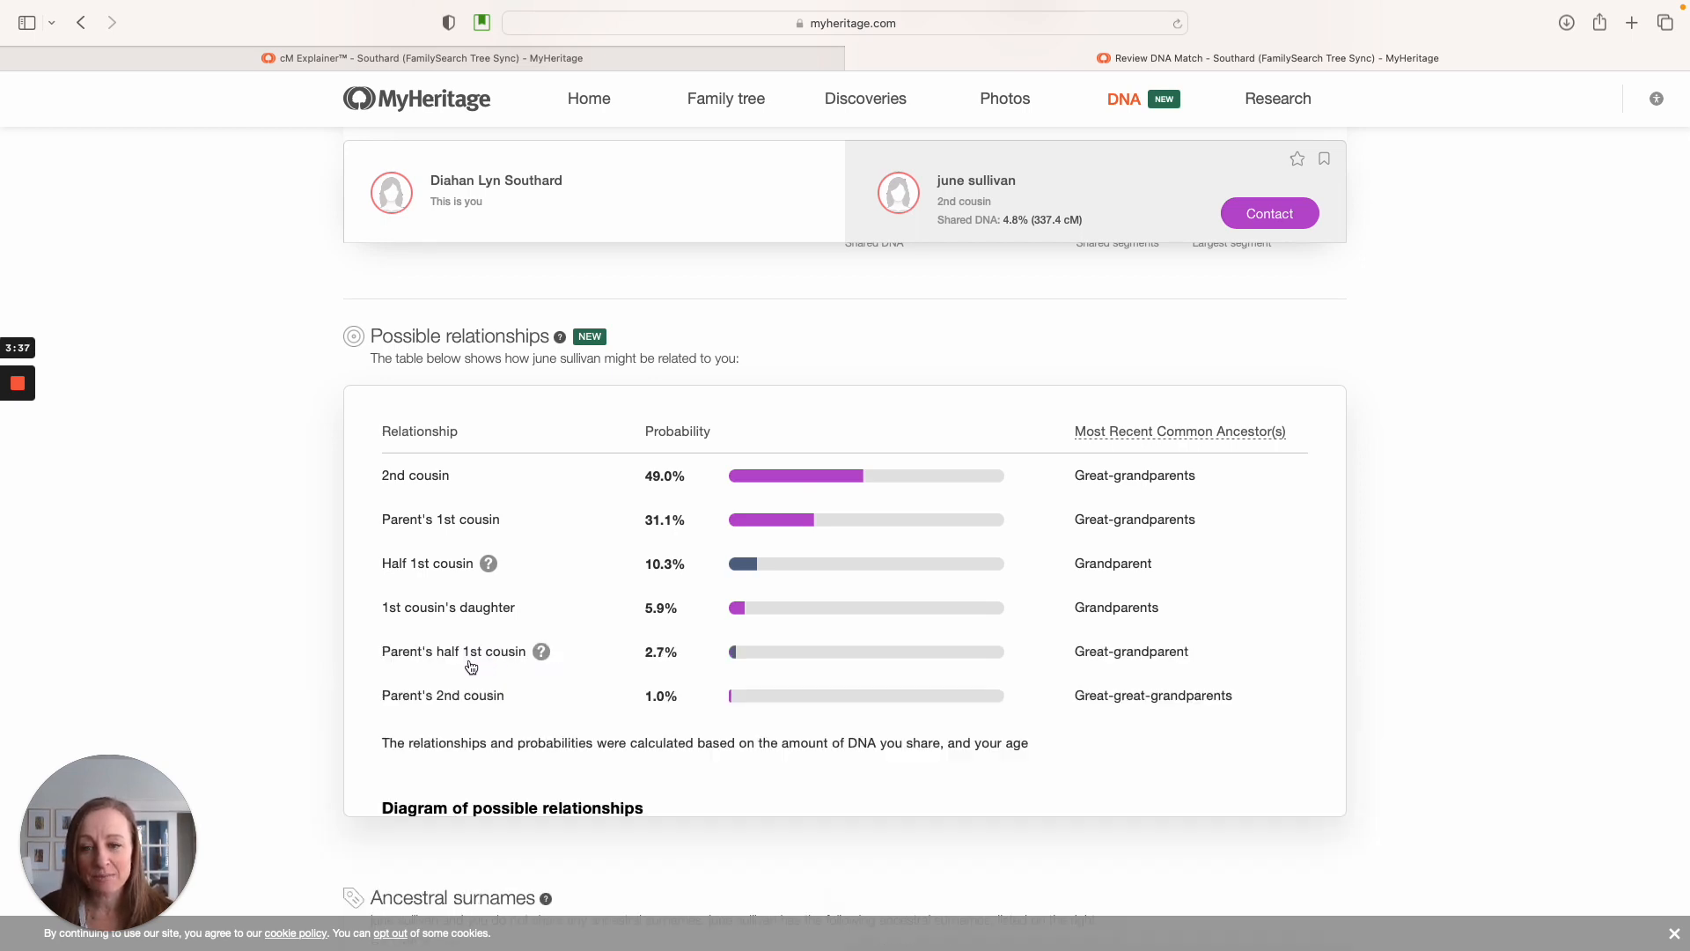
scroll(down, 3)
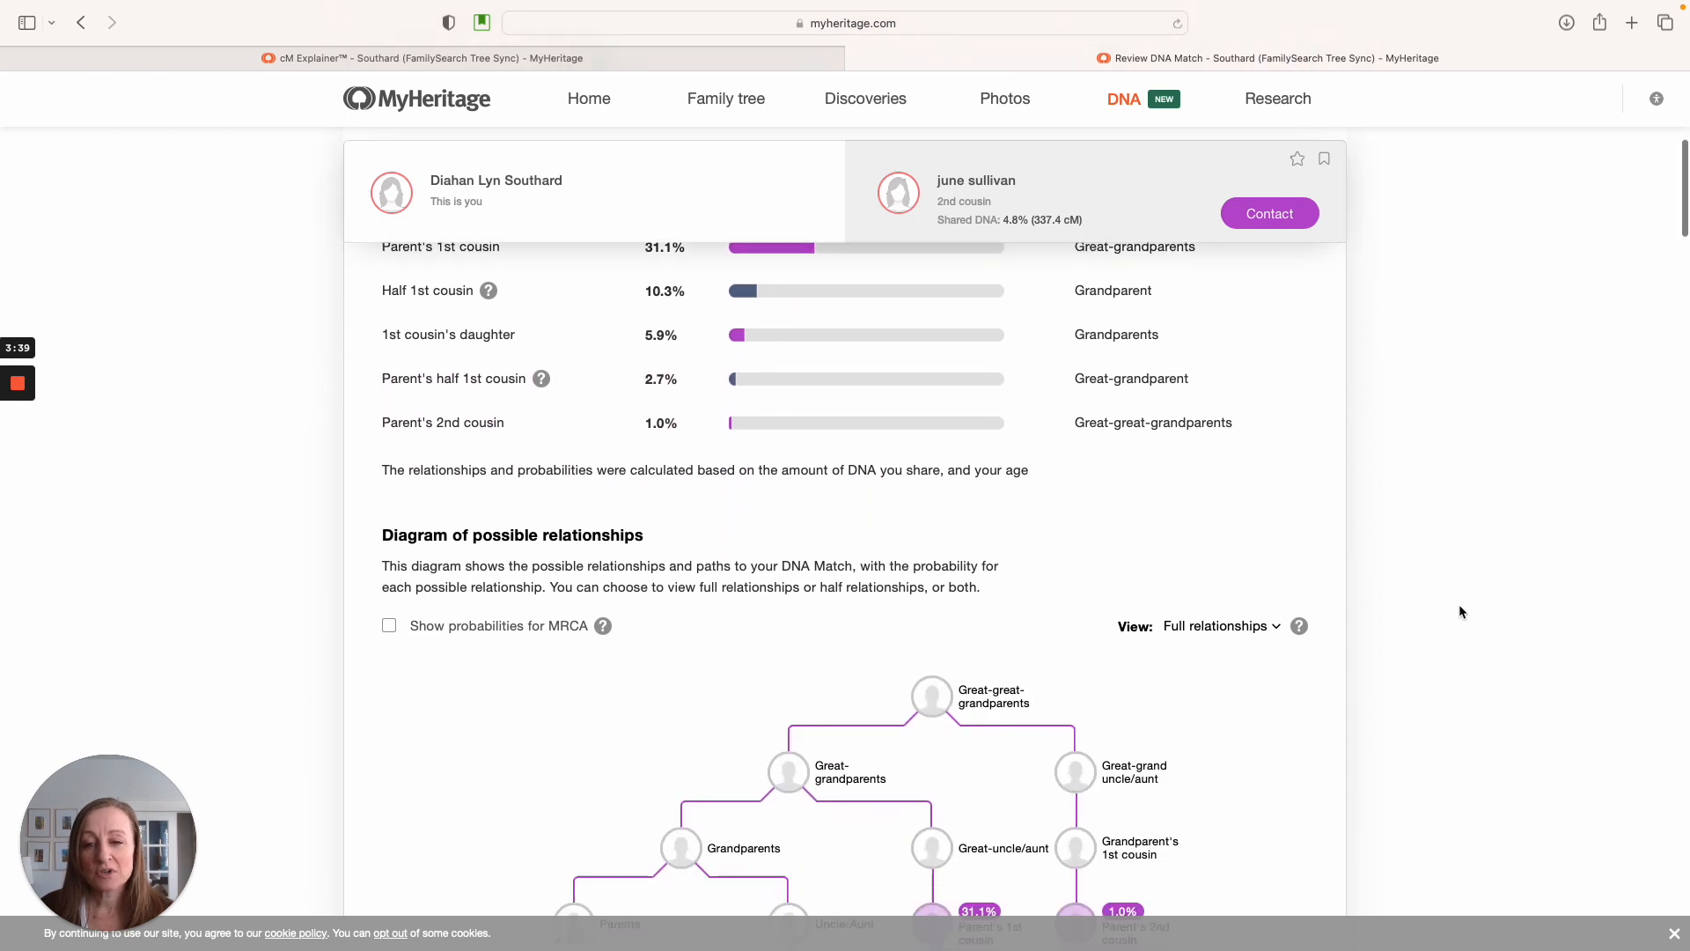
scroll(down, 3)
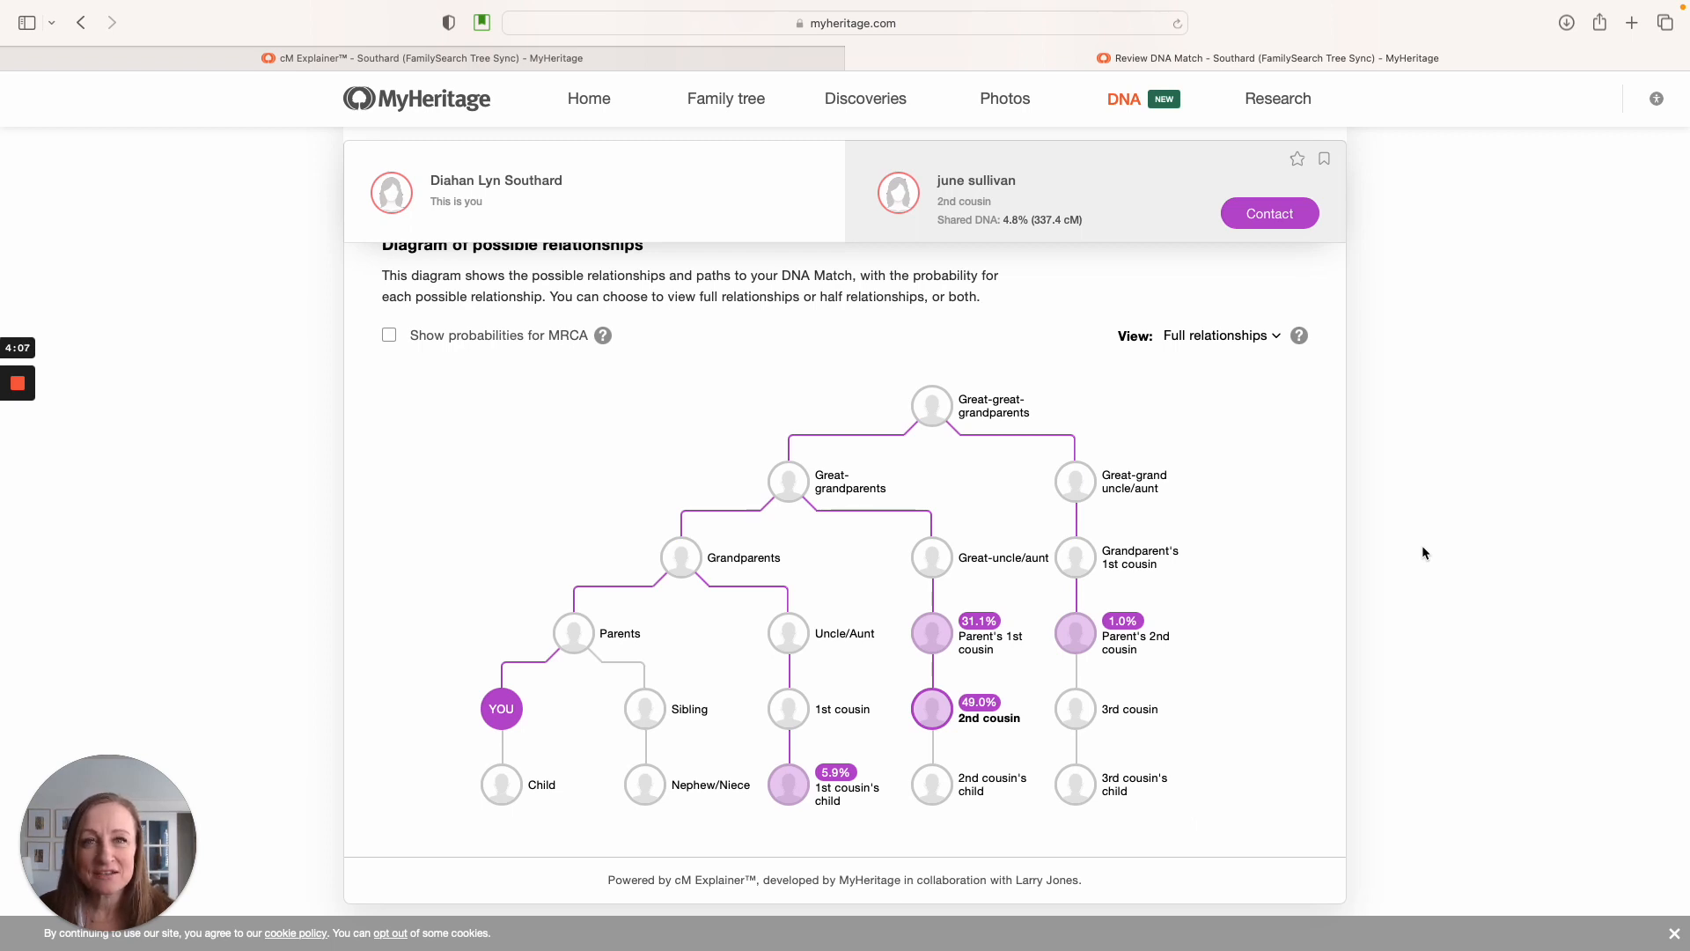
mouse_move(268, 504)
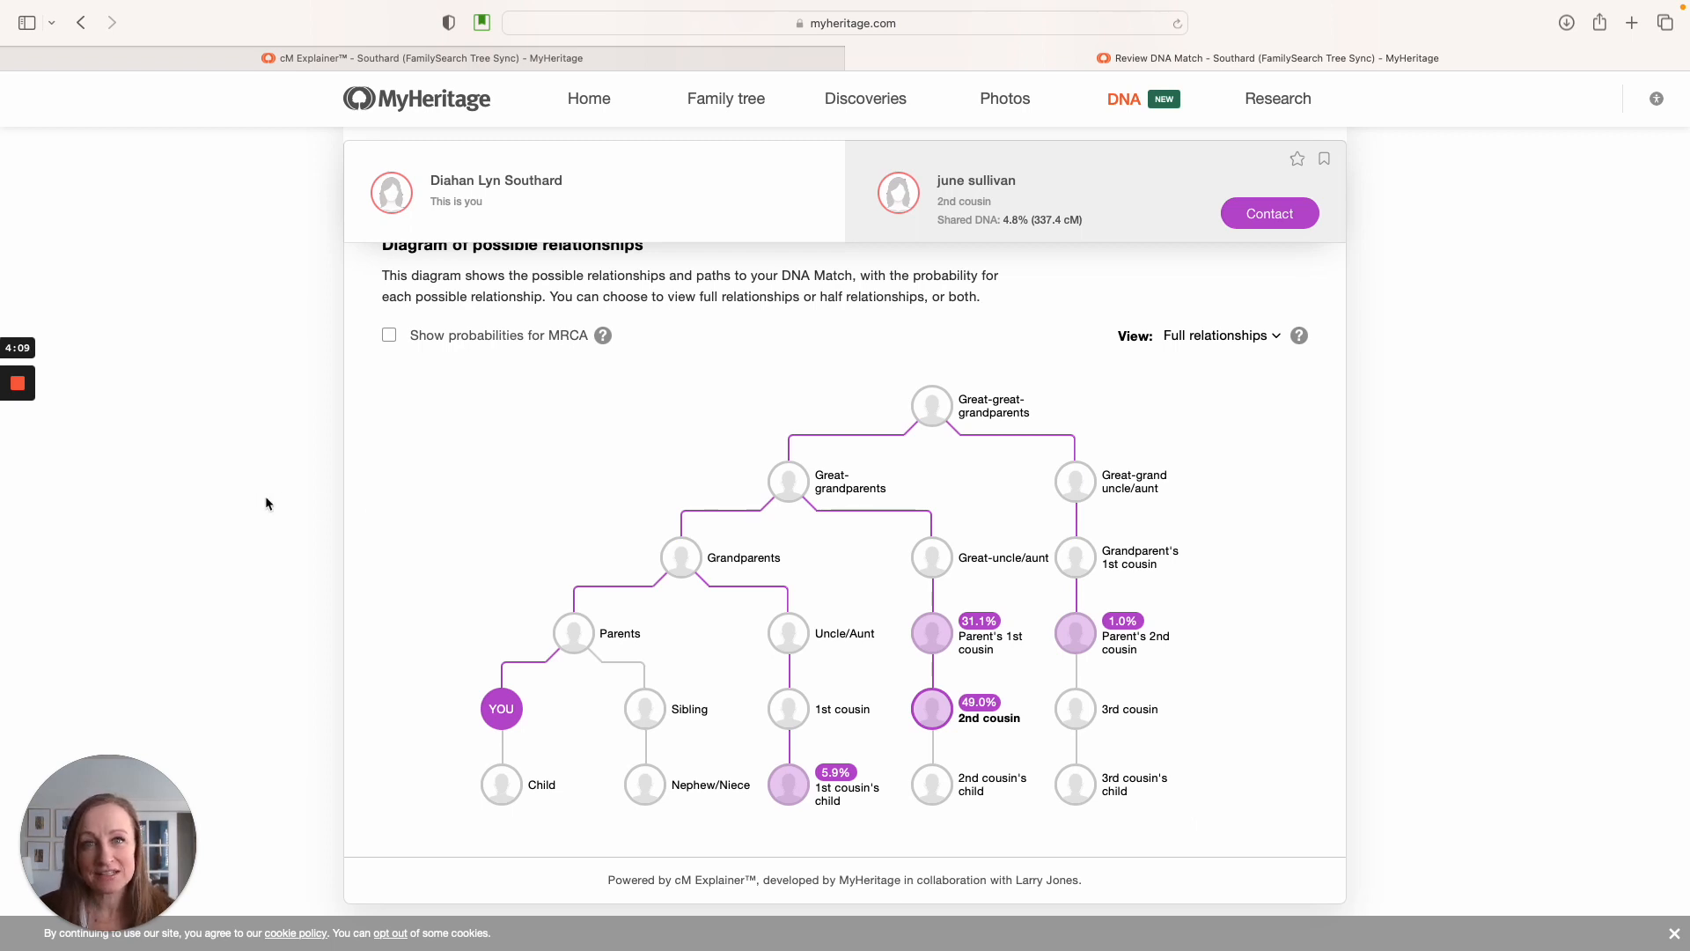